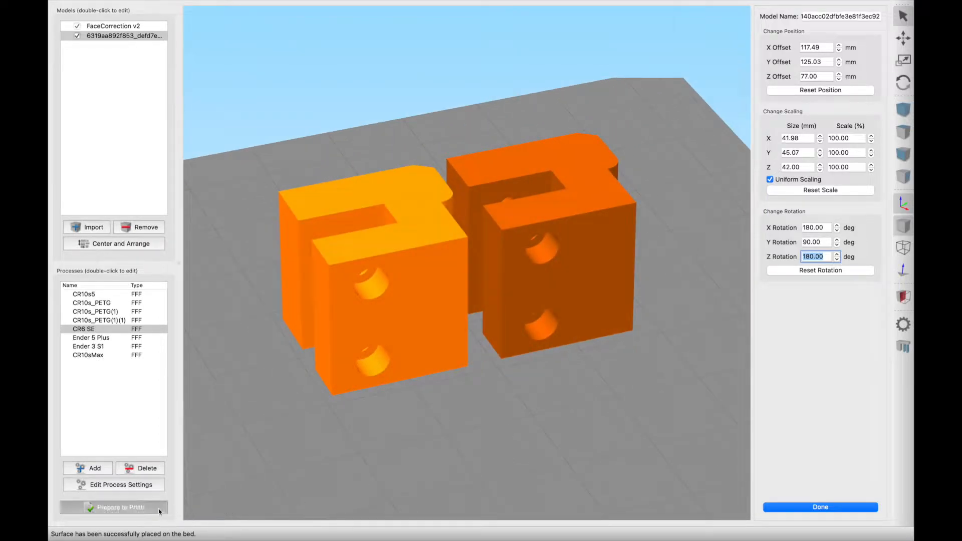
Upload the broken STL into the STL Repair project via the Data Panel and dismiss the Job Status window.
{"action": "left_click", "coordinate": [113, 507]}
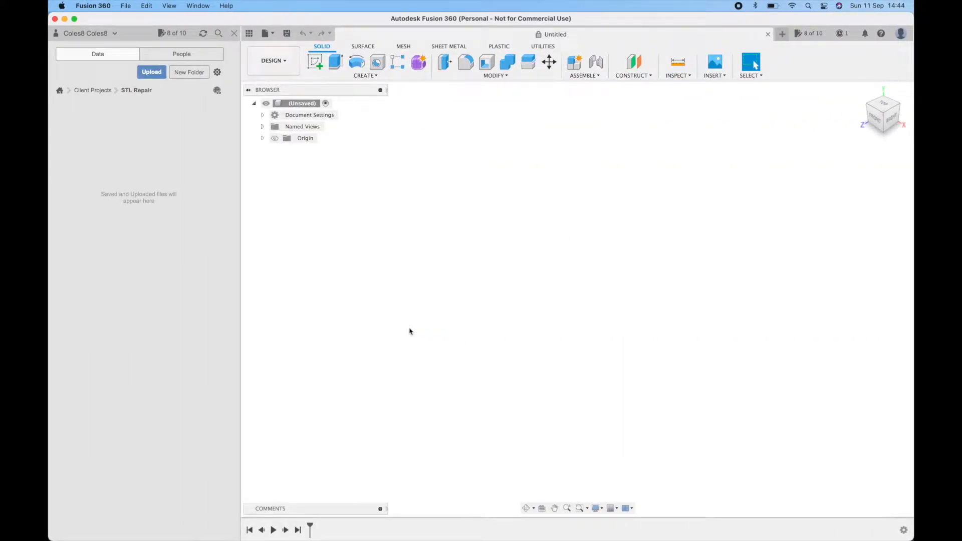
{"action": "mouse_move", "coordinate": [405, 330]}
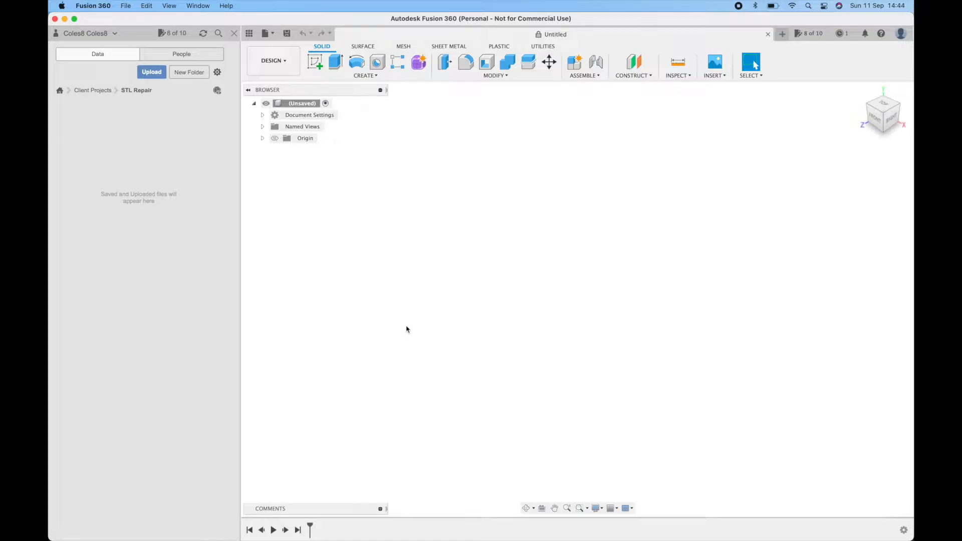
{"action": "mouse_move", "coordinate": [389, 315]}
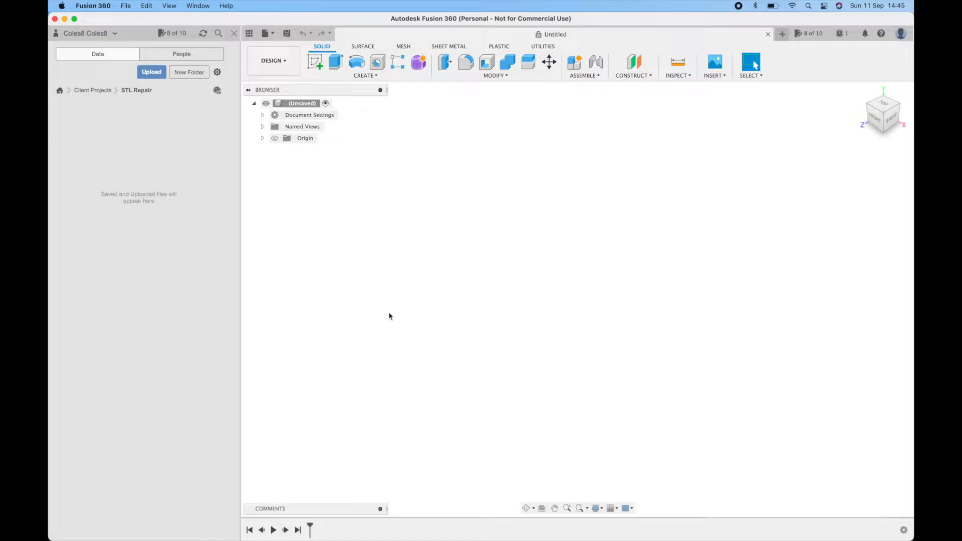
{"action": "mouse_move", "coordinate": [354, 294]}
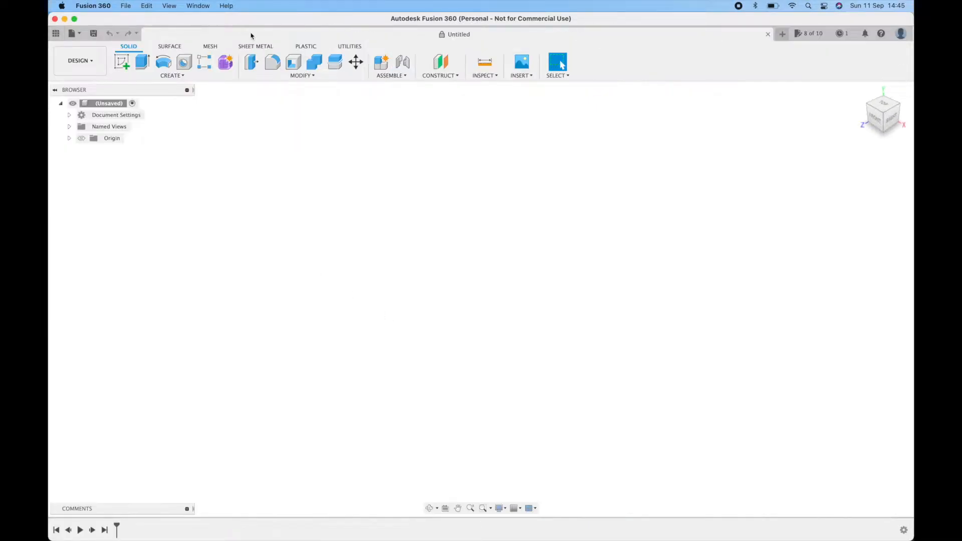
{"action": "left_click", "coordinate": [56, 33]}
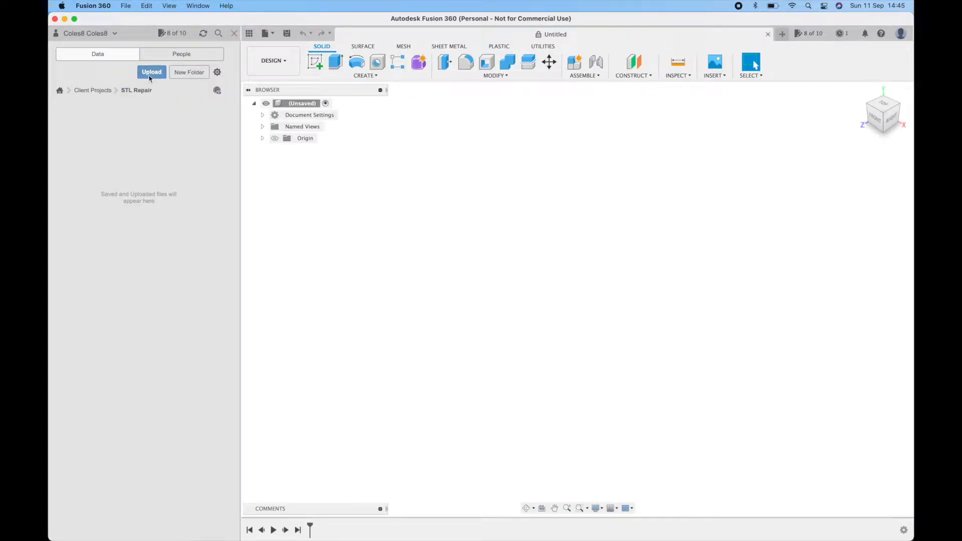
{"action": "left_click", "coordinate": [151, 72]}
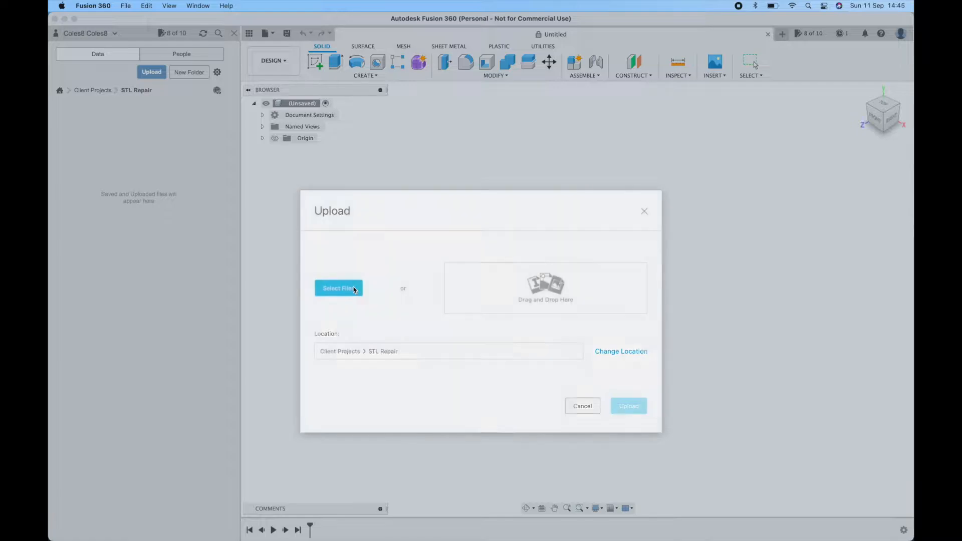
{"action": "left_click", "coordinate": [338, 289]}
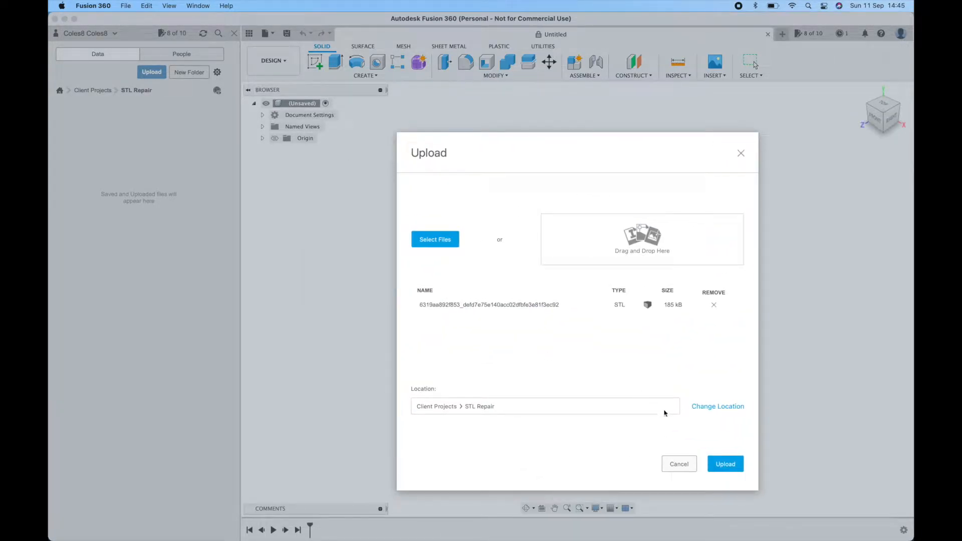
{"action": "left_click", "coordinate": [725, 464]}
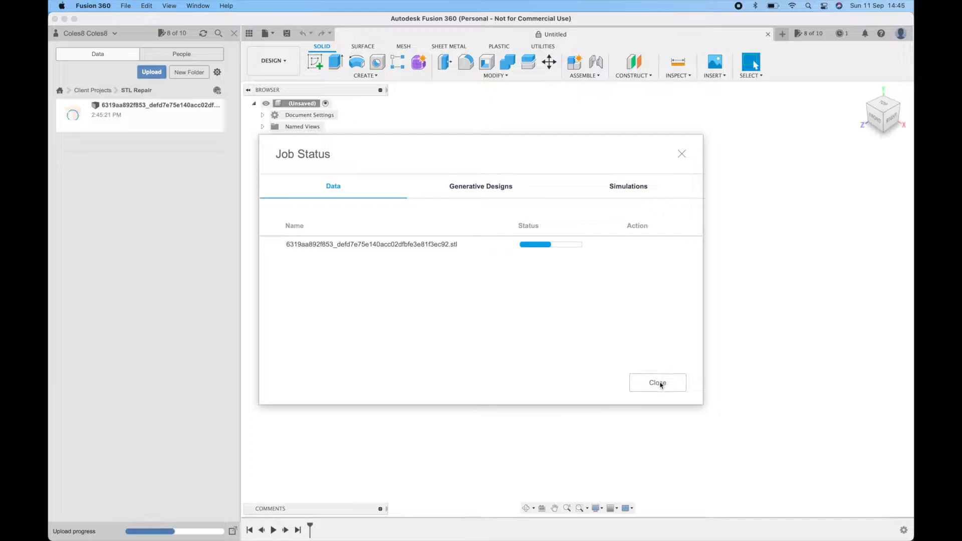
{"action": "left_click", "coordinate": [656, 382]}
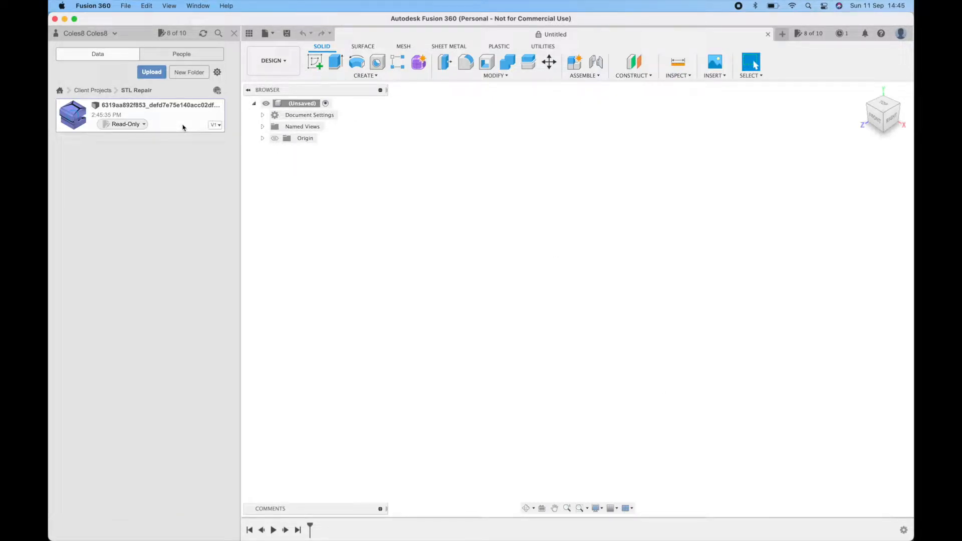
Open the uploaded STL as a design and inspect MeshBody1's no-positive-volume warning under Bodies.
{"action": "double_click", "coordinate": [72, 114]}
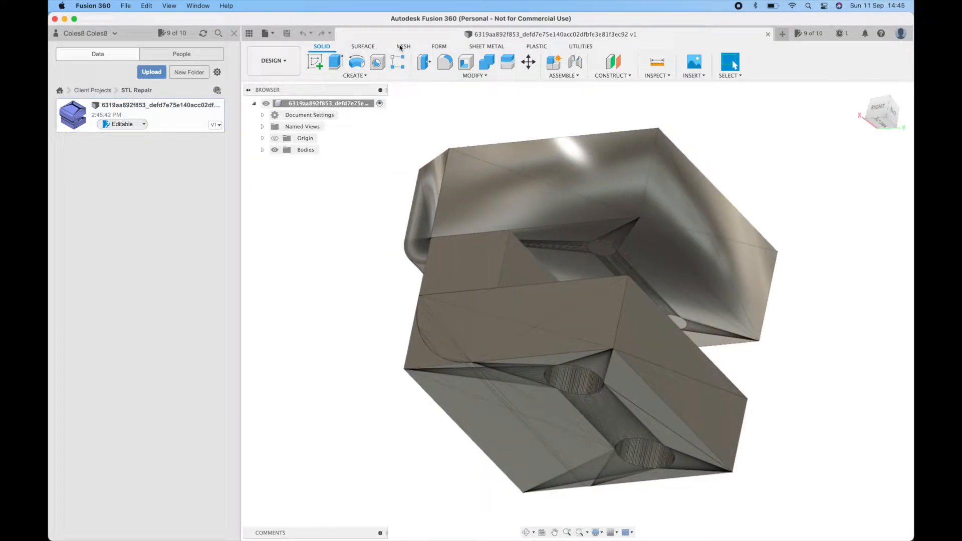
{"action": "left_click", "coordinate": [403, 46]}
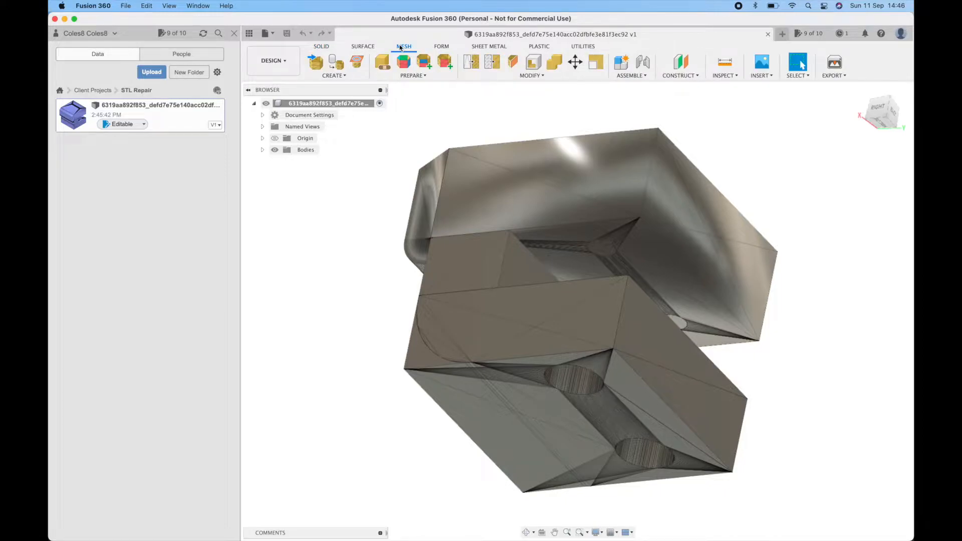
{"action": "mouse_move", "coordinate": [384, 133]}
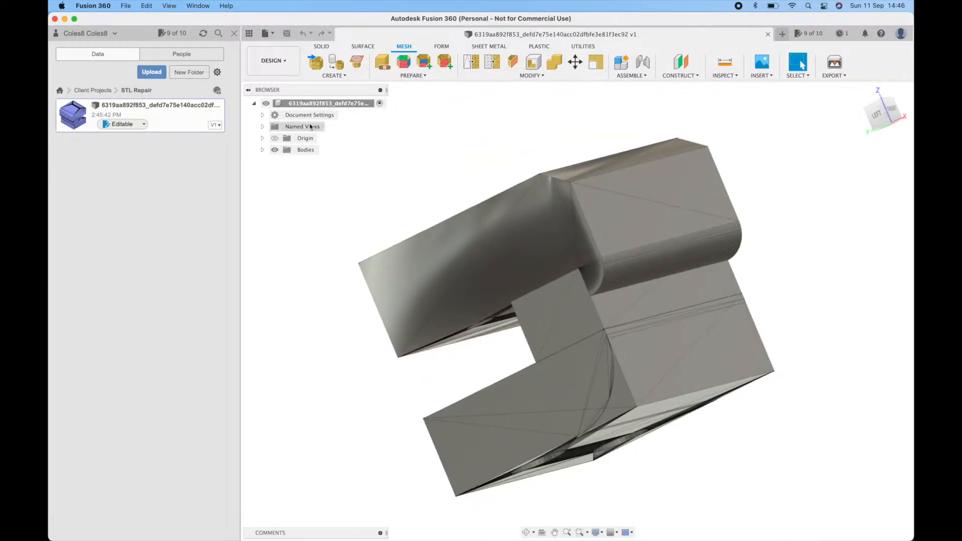
{"action": "left_click", "coordinate": [261, 150]}
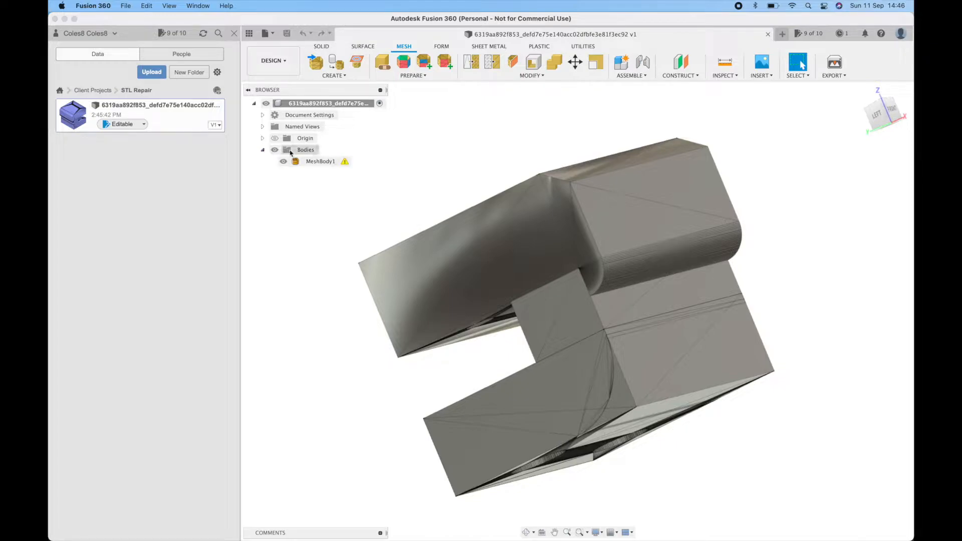
{"action": "mouse_move", "coordinate": [344, 161]}
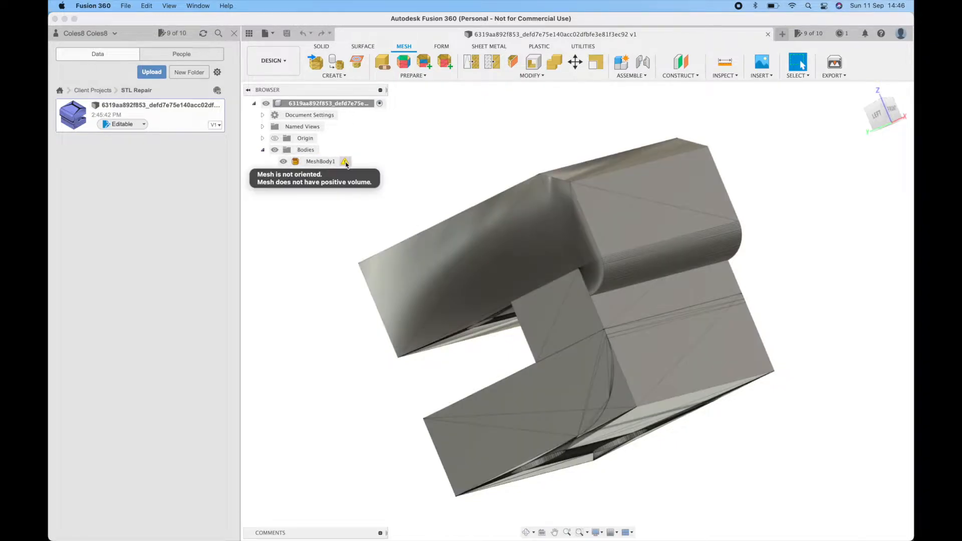
{"action": "left_click", "coordinate": [319, 160]}
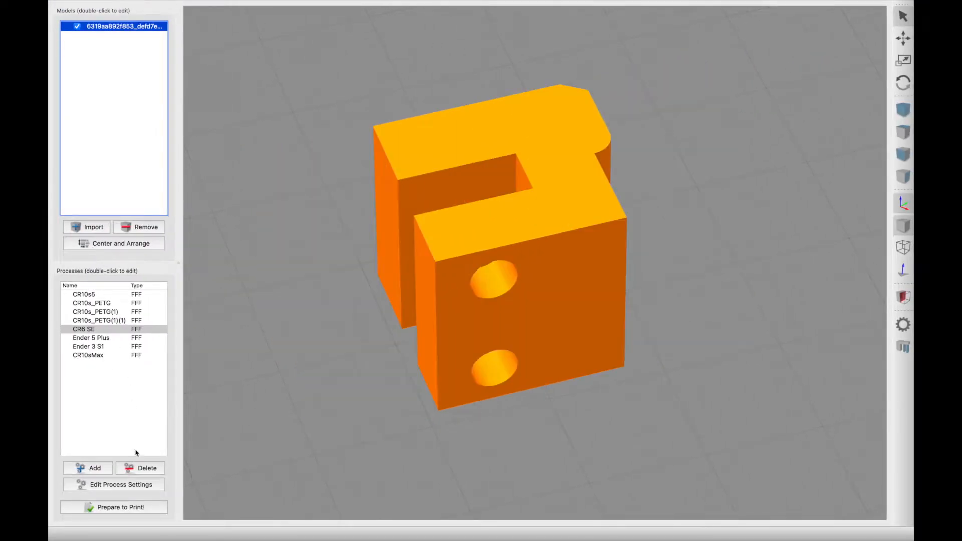
{"action": "mouse_move", "coordinate": [707, 265]}
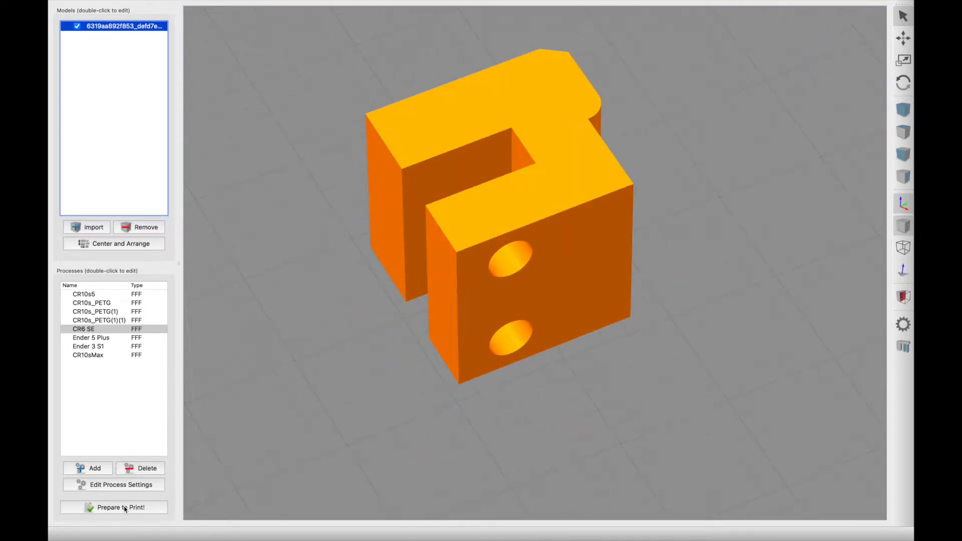
{"action": "left_click", "coordinate": [120, 507]}
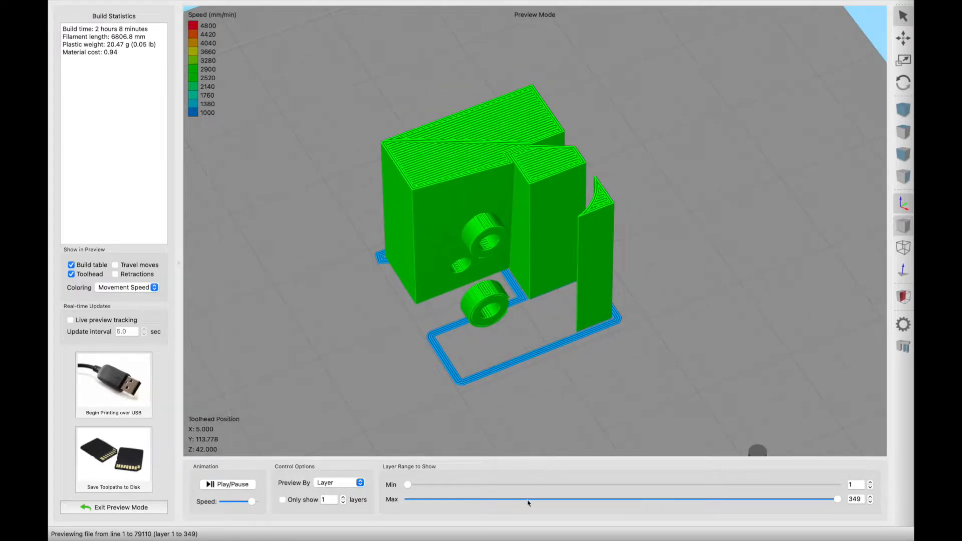
{"action": "left_click_drag", "start_coordinate": [837, 499], "coordinate": [581, 498]}
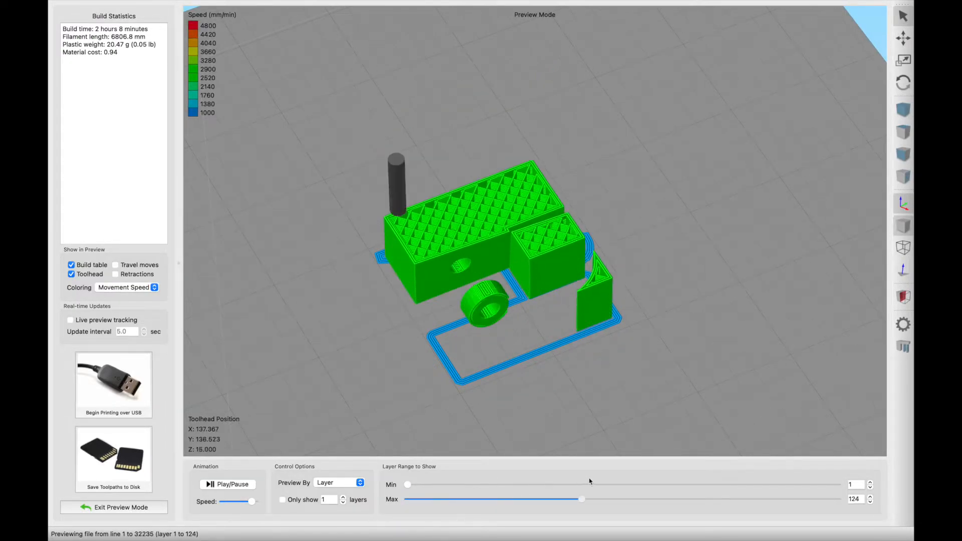
{"action": "left_click", "coordinate": [113, 507]}
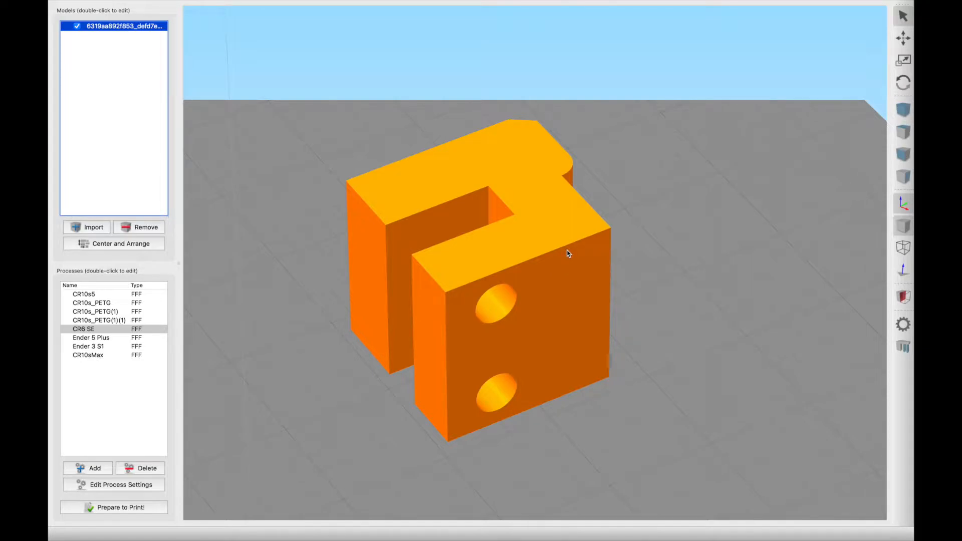
{"action": "mouse_move", "coordinate": [519, 248]}
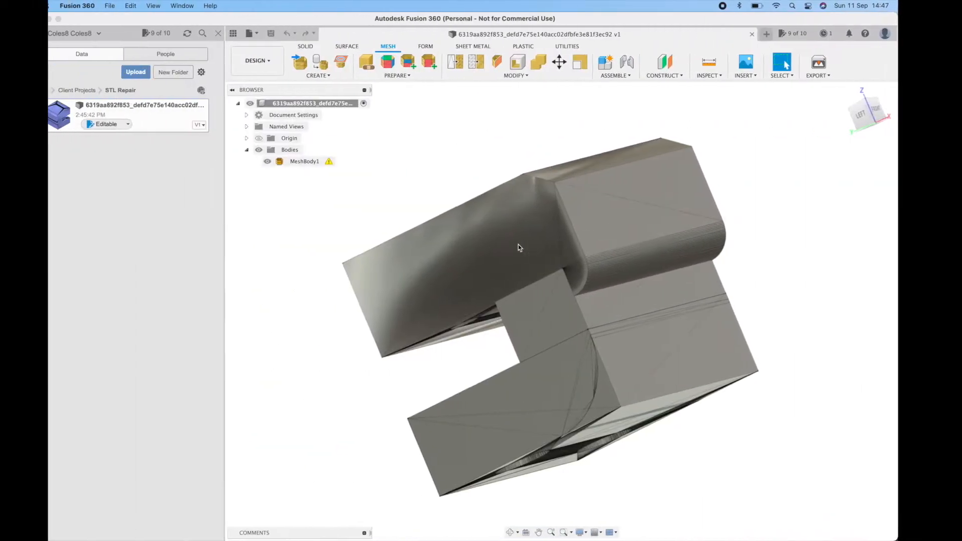
Launch Mesh Repair on MeshBody1 with the default Wrap repair type.
{"action": "left_click", "coordinate": [305, 161]}
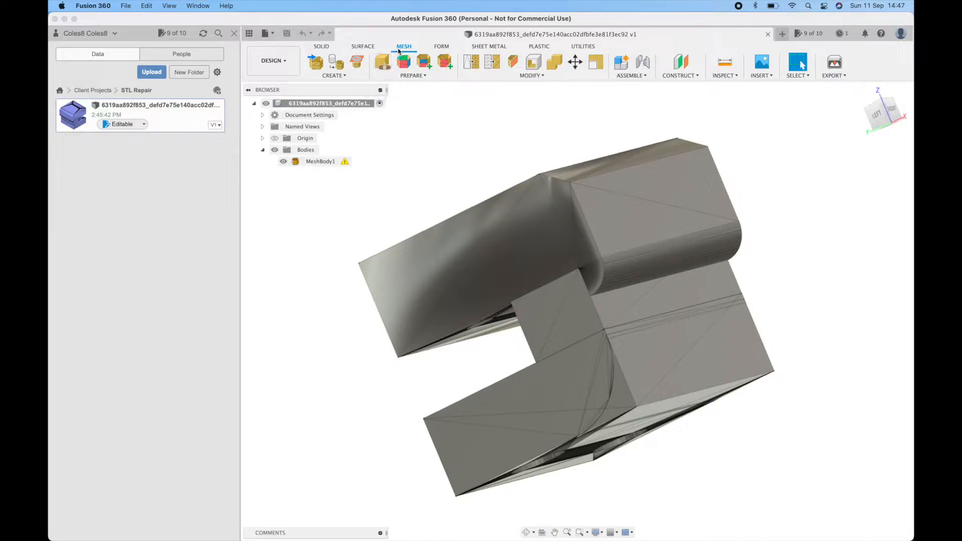
{"action": "left_click", "coordinate": [382, 62]}
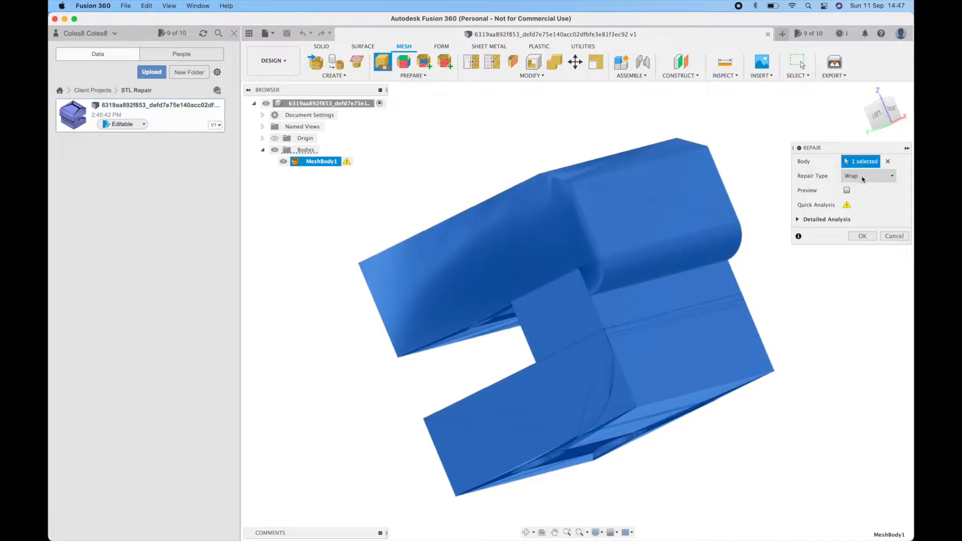
Set the repair type to Close Holes and preview the patched mesh passing quick analysis.
{"action": "left_click", "coordinate": [867, 177]}
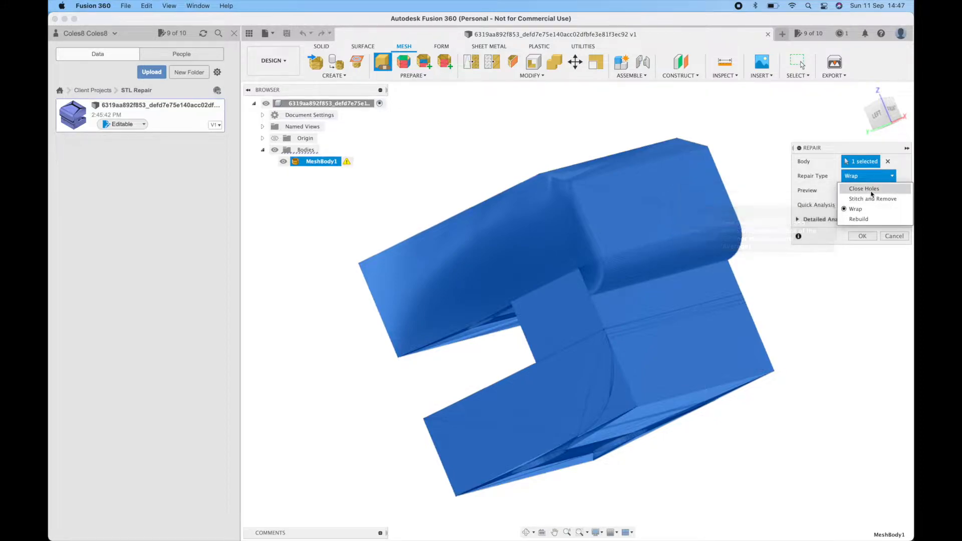
{"action": "mouse_move", "coordinate": [859, 220]}
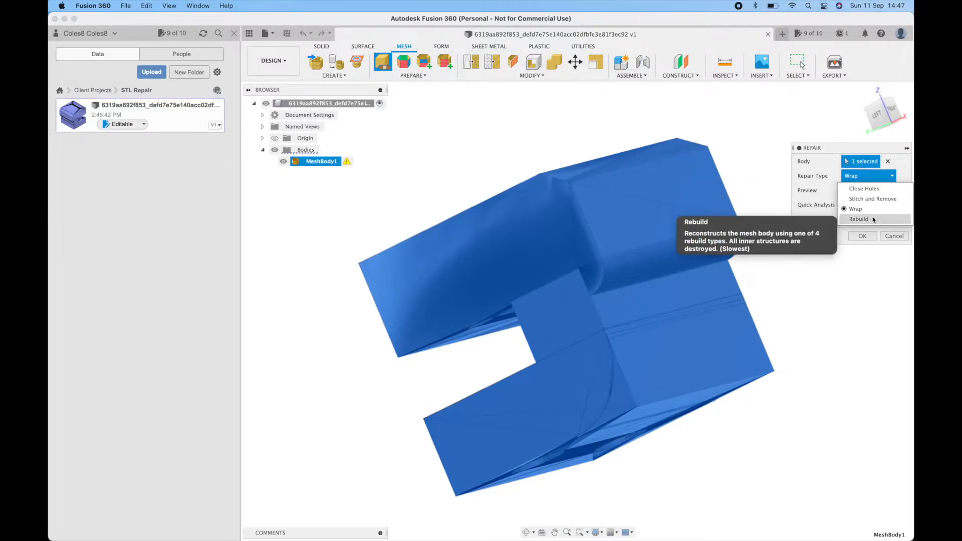
{"action": "mouse_move", "coordinate": [871, 219]}
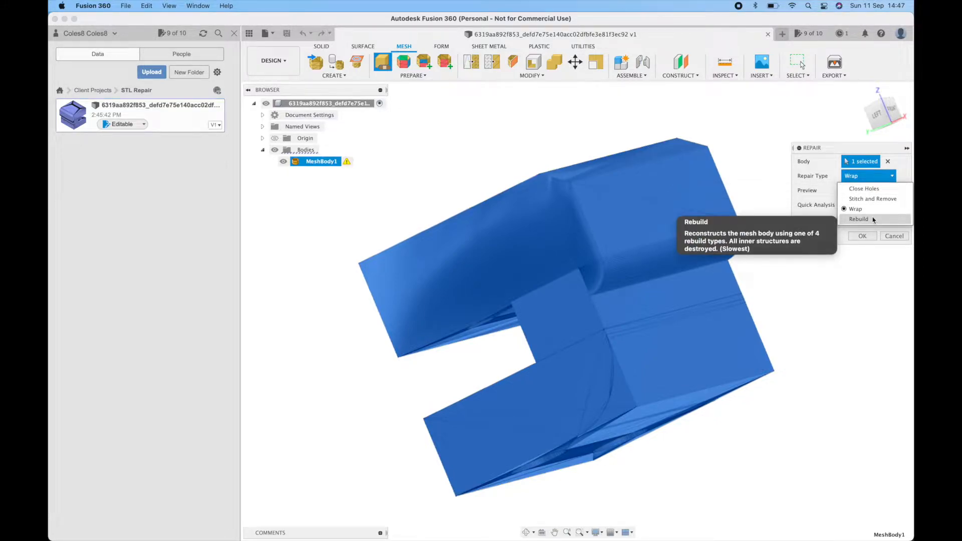
{"action": "mouse_move", "coordinate": [872, 198]}
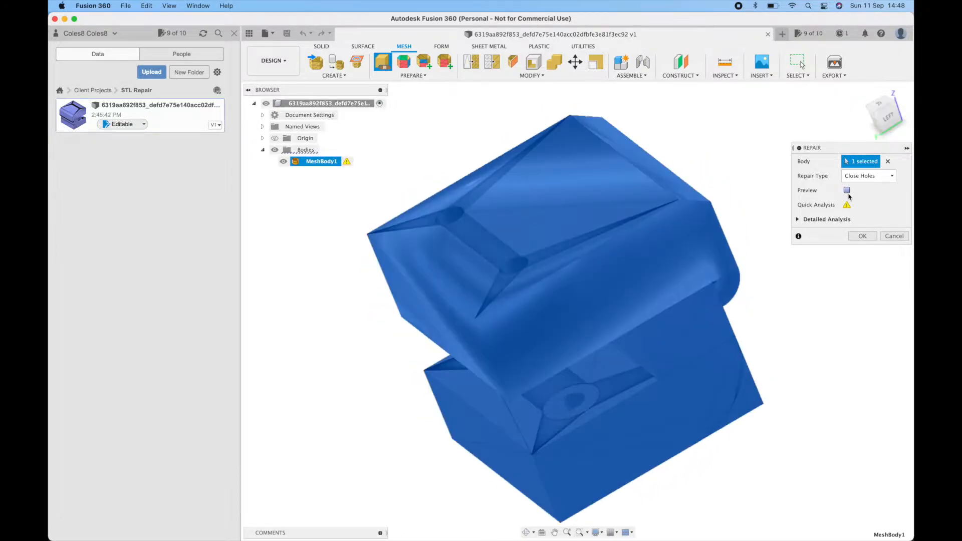
{"action": "mouse_move", "coordinate": [847, 190]}
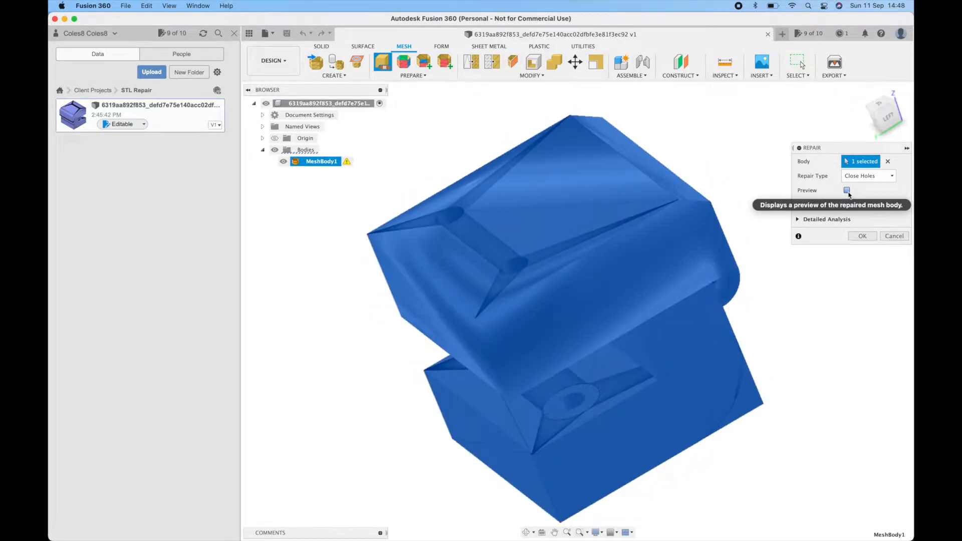
{"action": "left_click", "coordinate": [847, 190]}
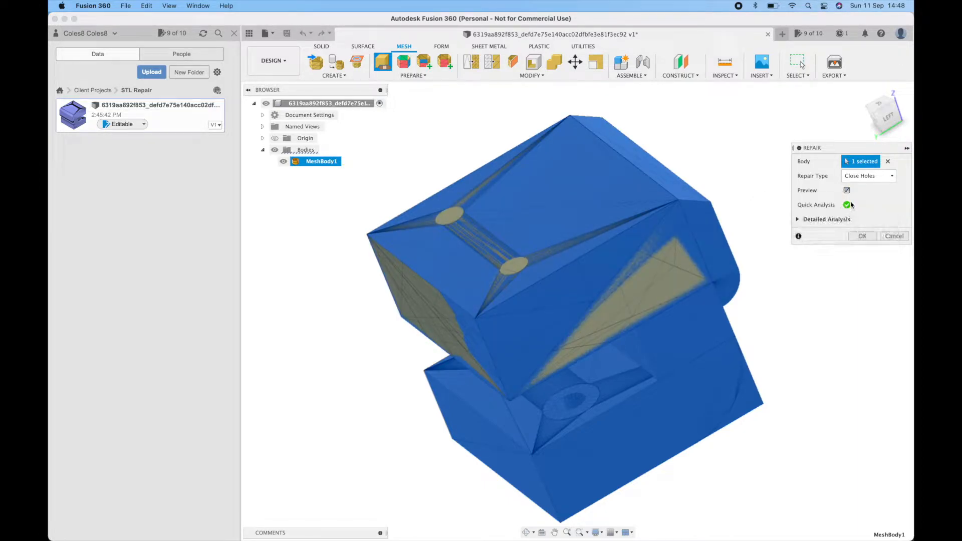
{"action": "mouse_move", "coordinate": [847, 204]}
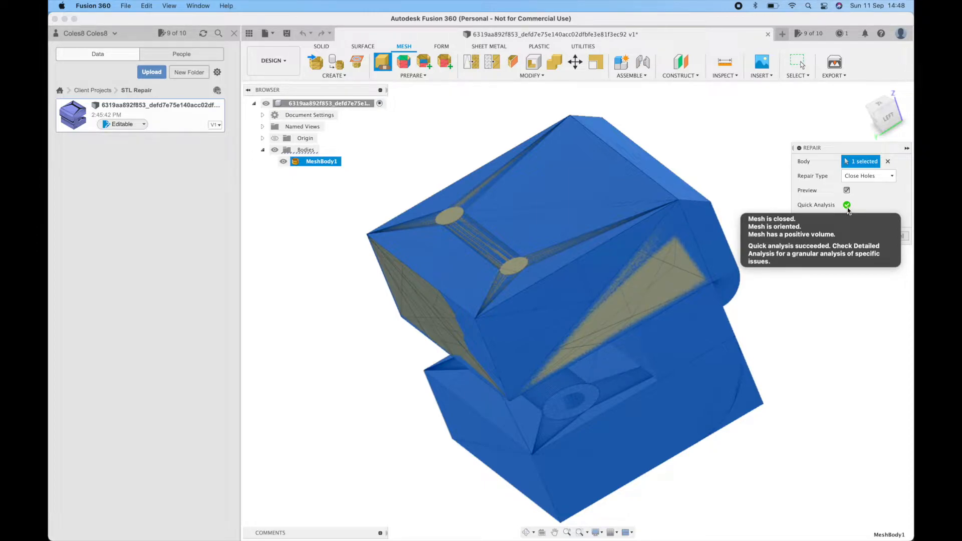
{"action": "mouse_move", "coordinate": [857, 198]}
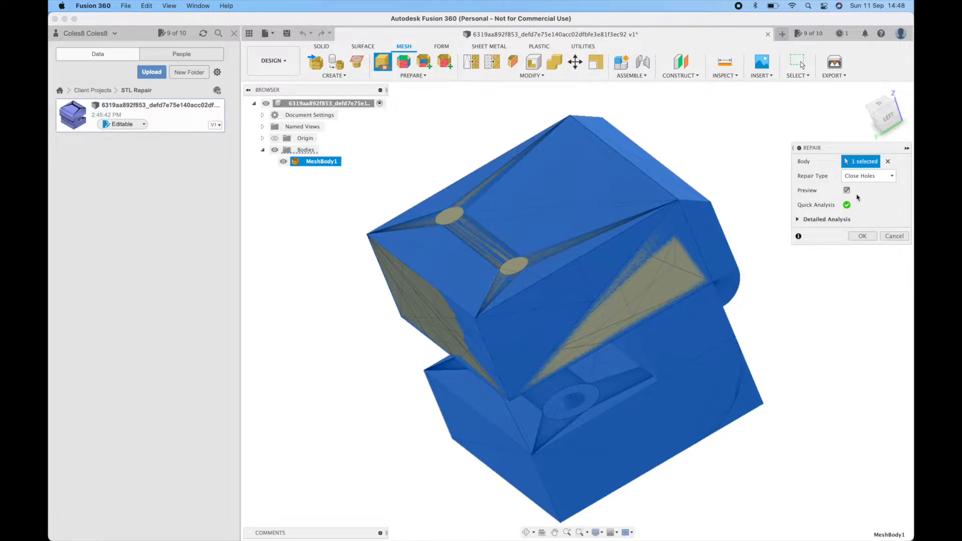
{"action": "mouse_move", "coordinate": [873, 212]}
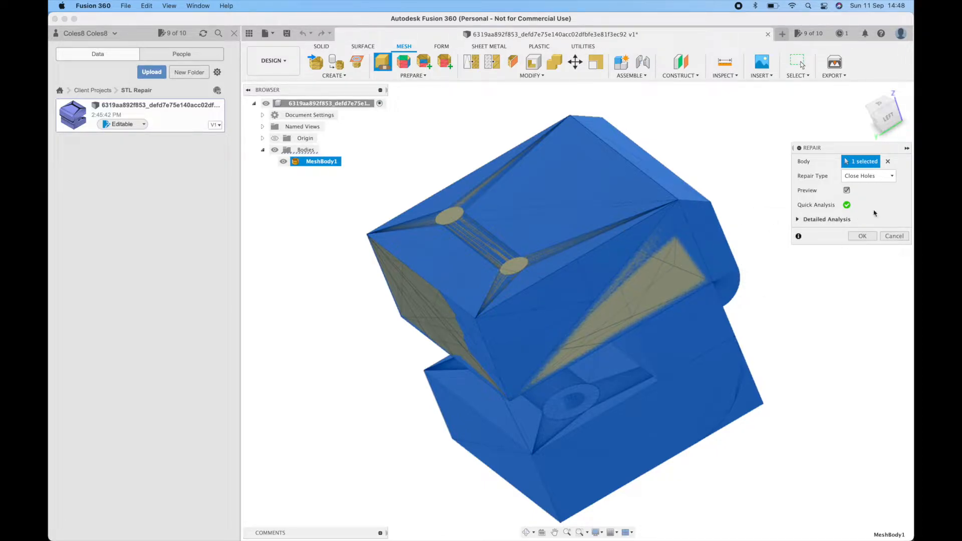
{"action": "left_click", "coordinate": [861, 236]}
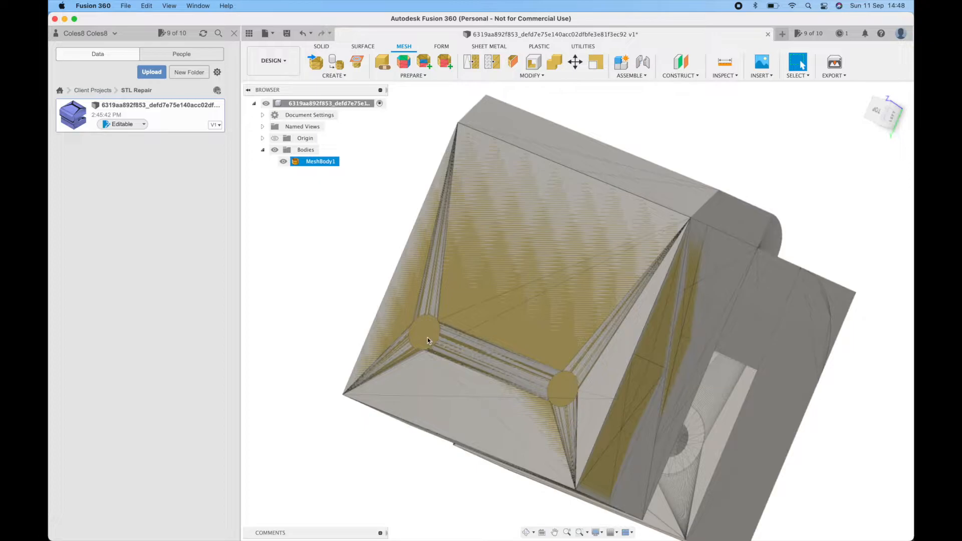
{"action": "mouse_move", "coordinate": [580, 397]}
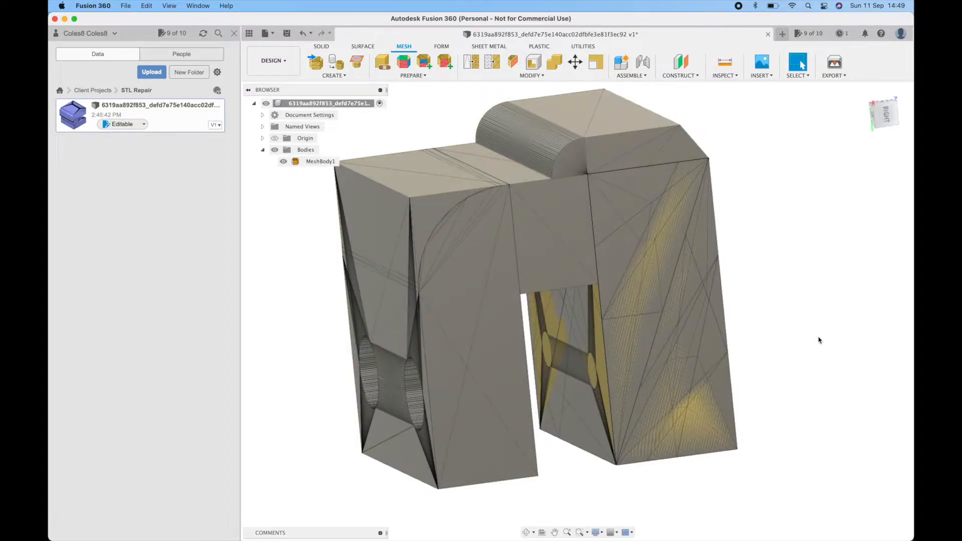
{"action": "left_click", "coordinate": [381, 62]}
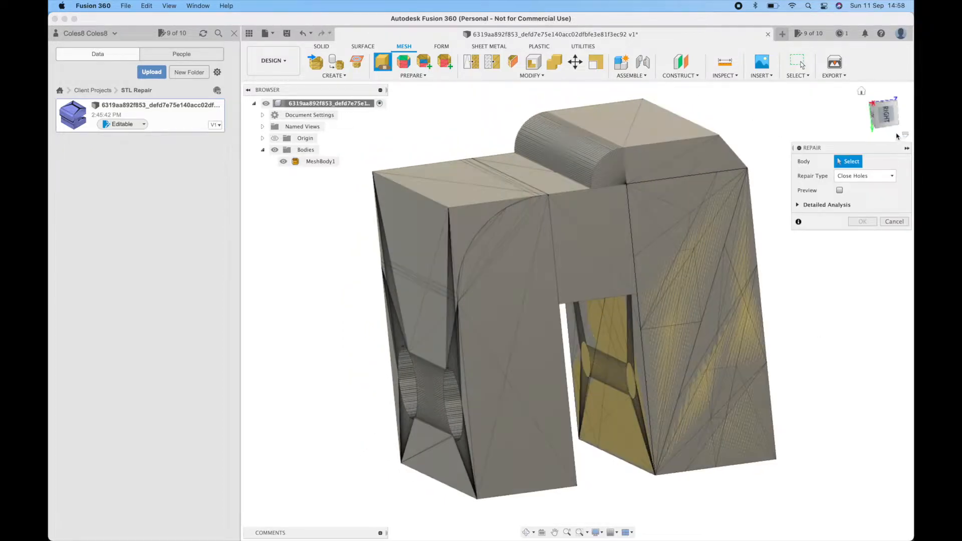
{"action": "left_click", "coordinate": [889, 176]}
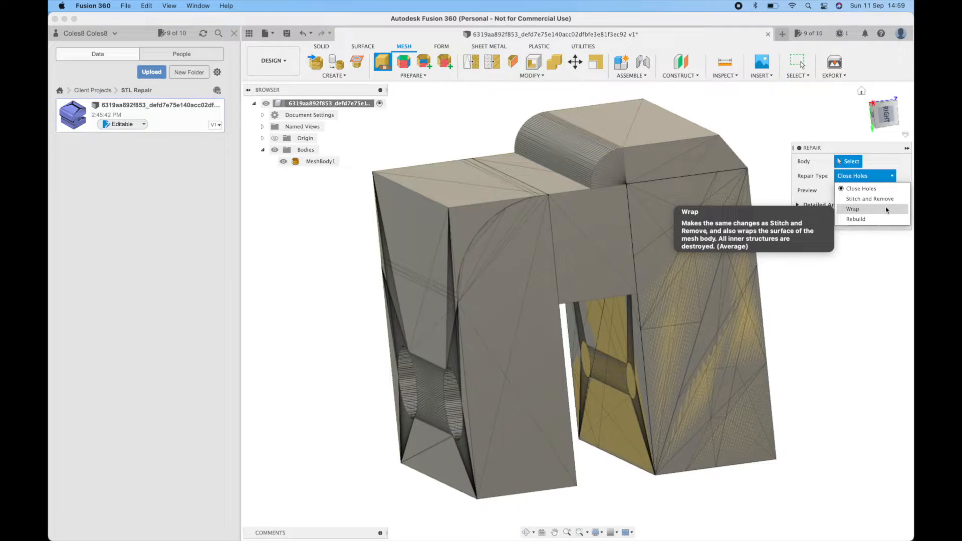
{"action": "mouse_move", "coordinate": [854, 220]}
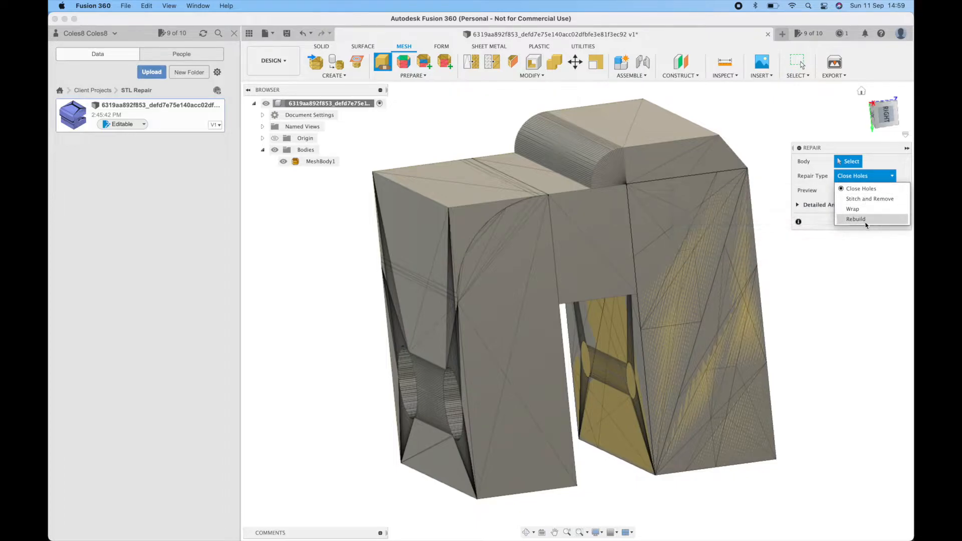
{"action": "mouse_move", "coordinate": [854, 220]}
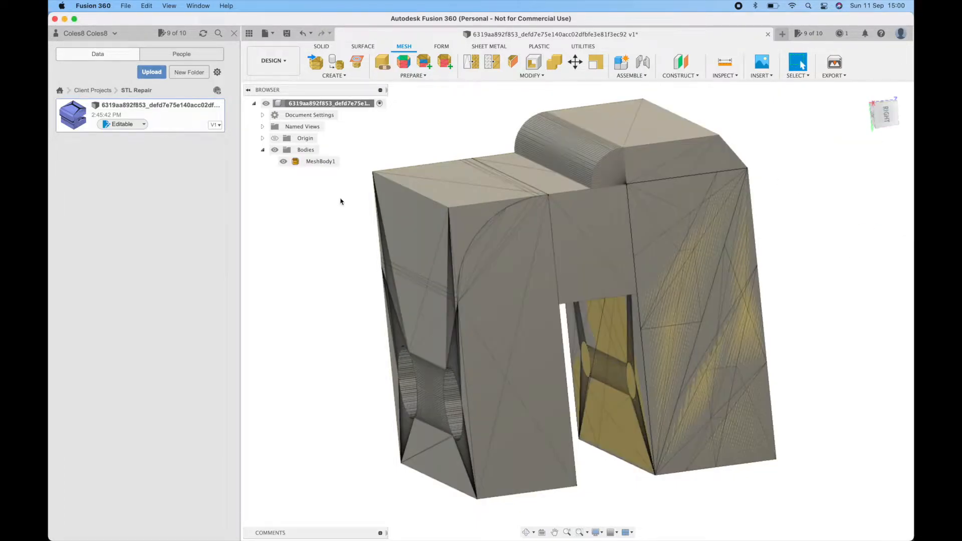
Browse the context menus of MeshBody1 and the design looking for the mesh export option.
{"action": "right_click", "coordinate": [319, 160]}
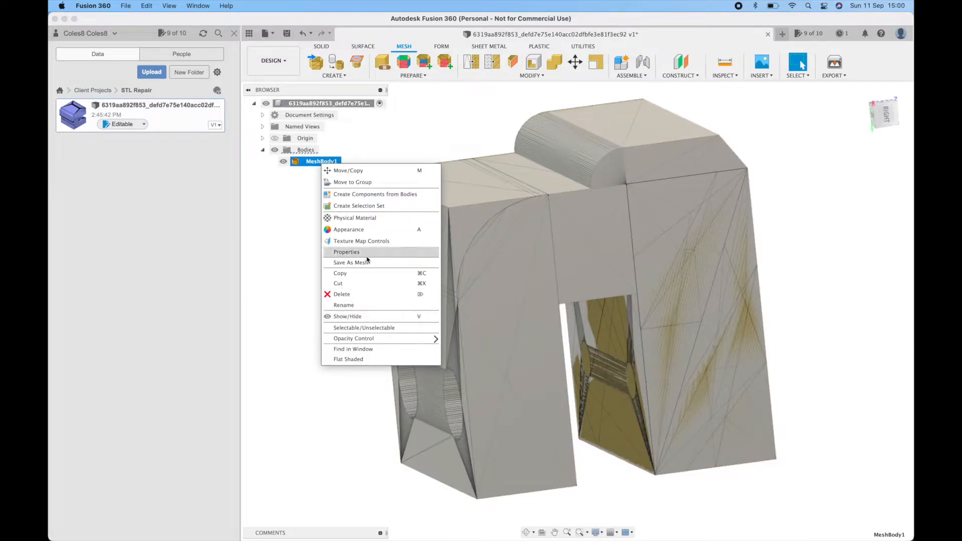
{"action": "left_click", "coordinate": [350, 261]}
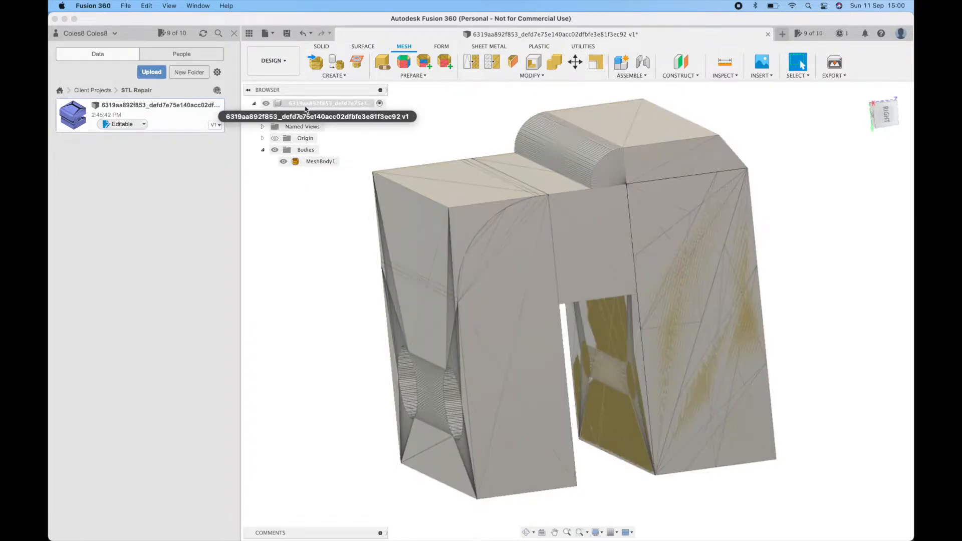
{"action": "right_click", "coordinate": [329, 102]}
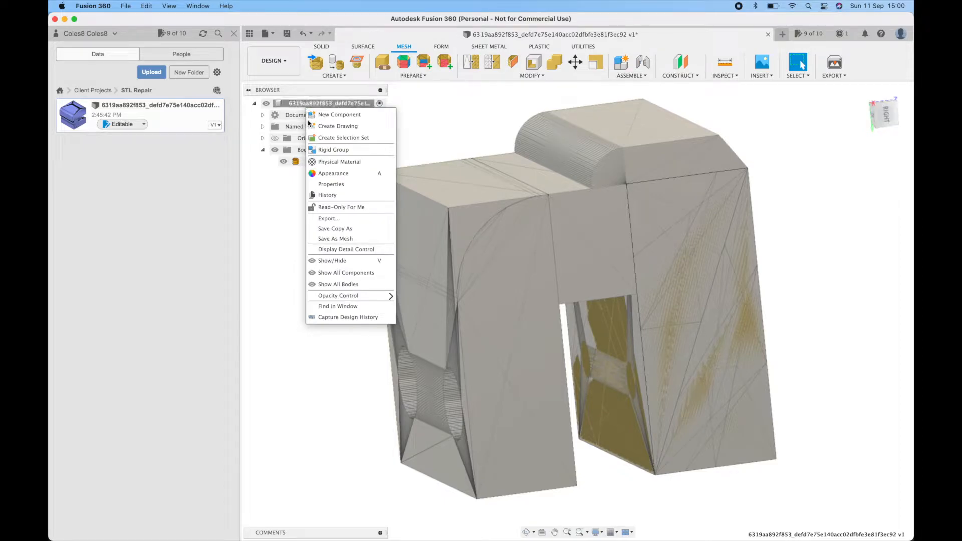
{"action": "mouse_move", "coordinate": [334, 228]}
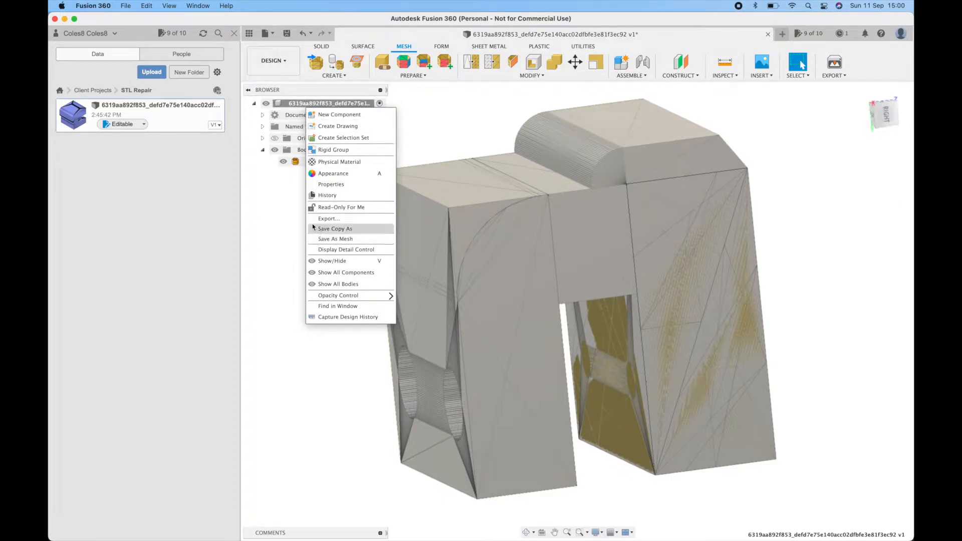
{"action": "left_click", "coordinate": [548, 257]}
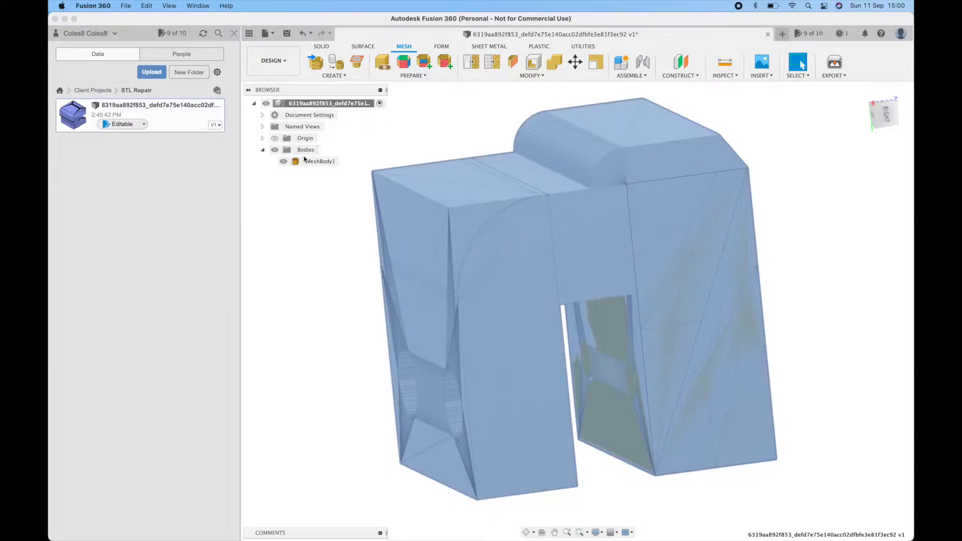
{"action": "right_click", "coordinate": [319, 161]}
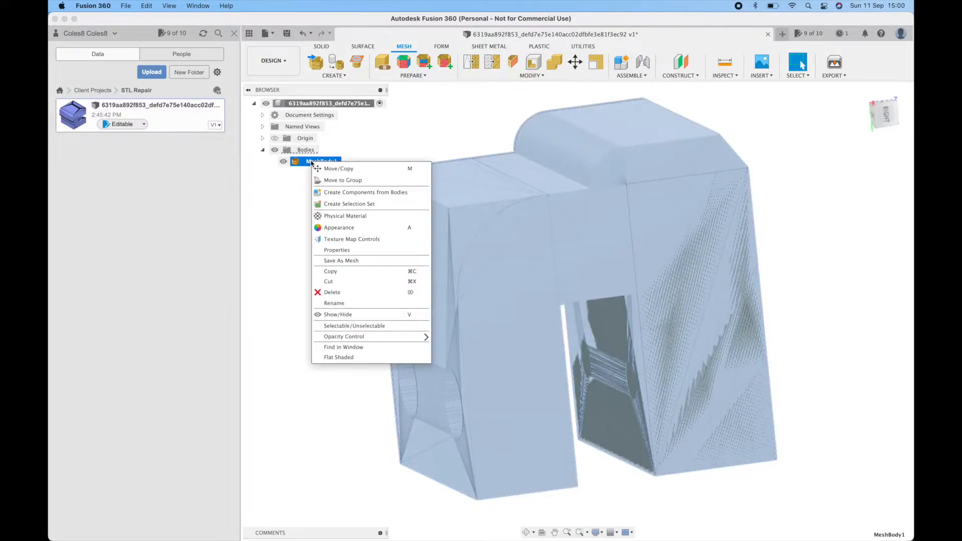
{"action": "left_click", "coordinate": [341, 260]}
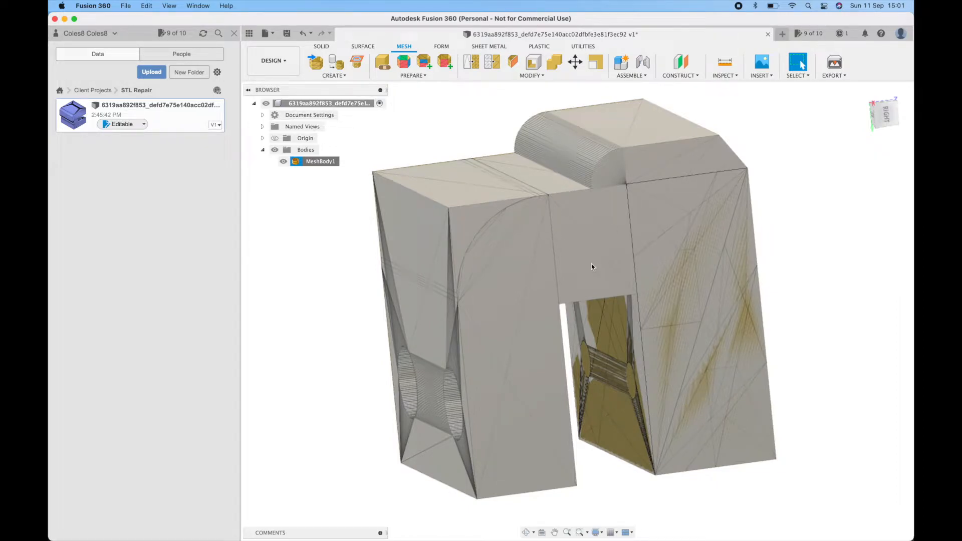
{"action": "mouse_move", "coordinate": [583, 266]}
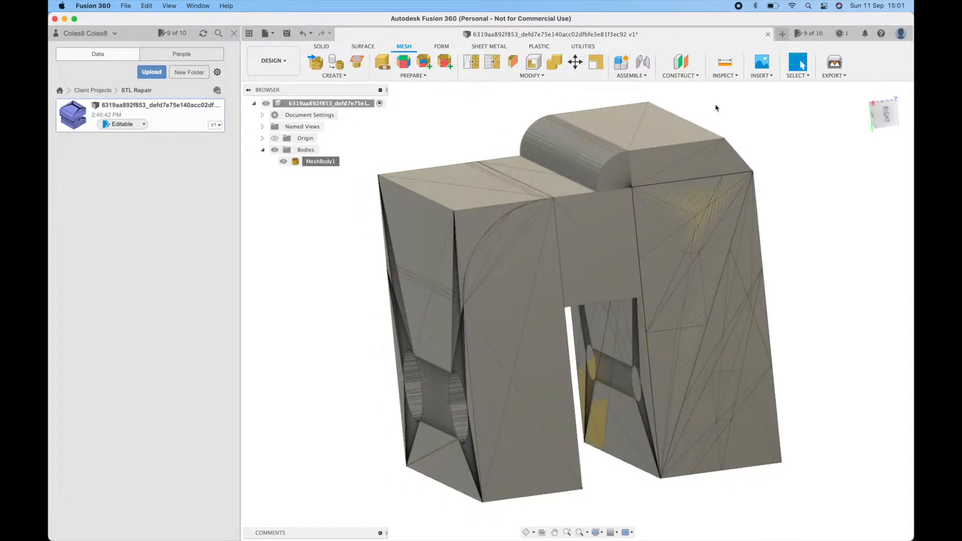
Save MeshBody1 as a binary STL and choose its unit type for export.
{"action": "right_click", "coordinate": [320, 160]}
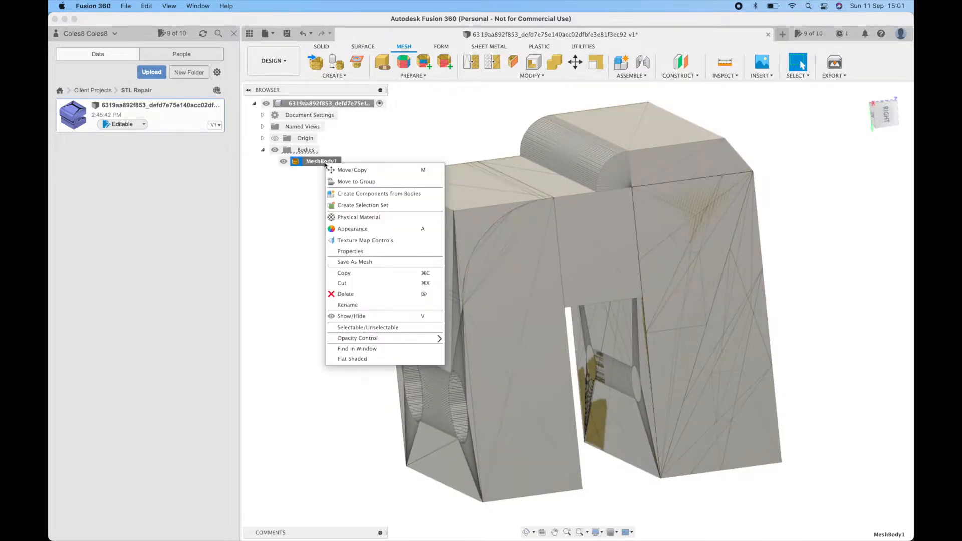
{"action": "left_click", "coordinate": [353, 262]}
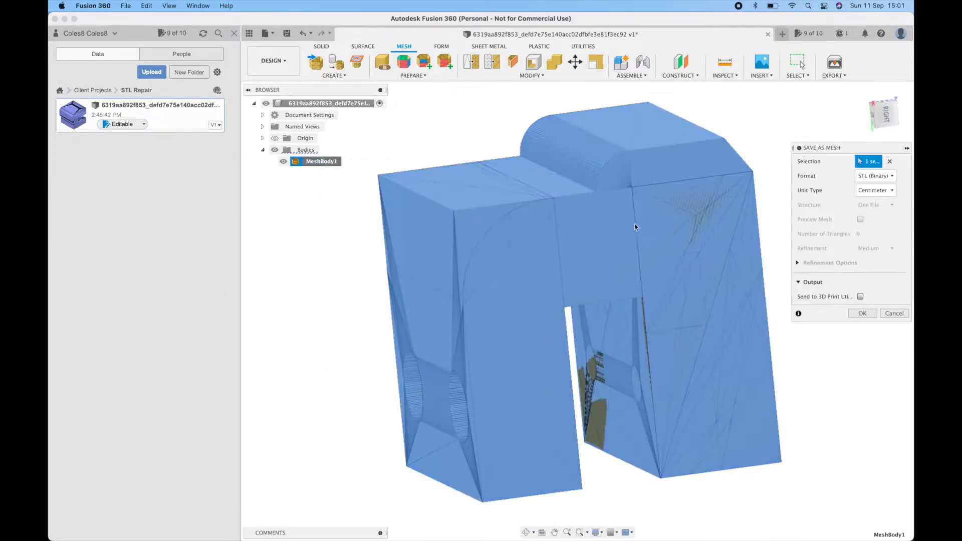
{"action": "left_click", "coordinate": [873, 190]}
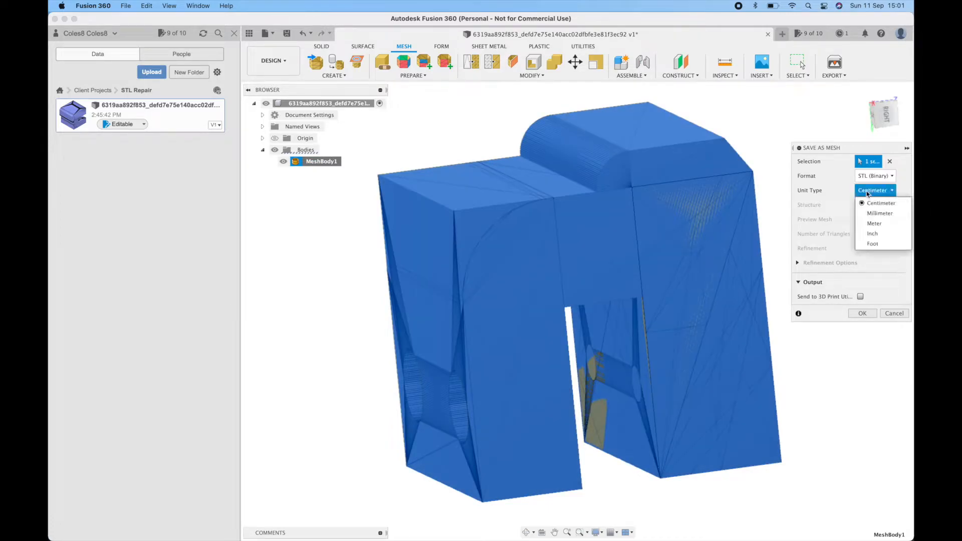
{"action": "mouse_move", "coordinate": [880, 203]}
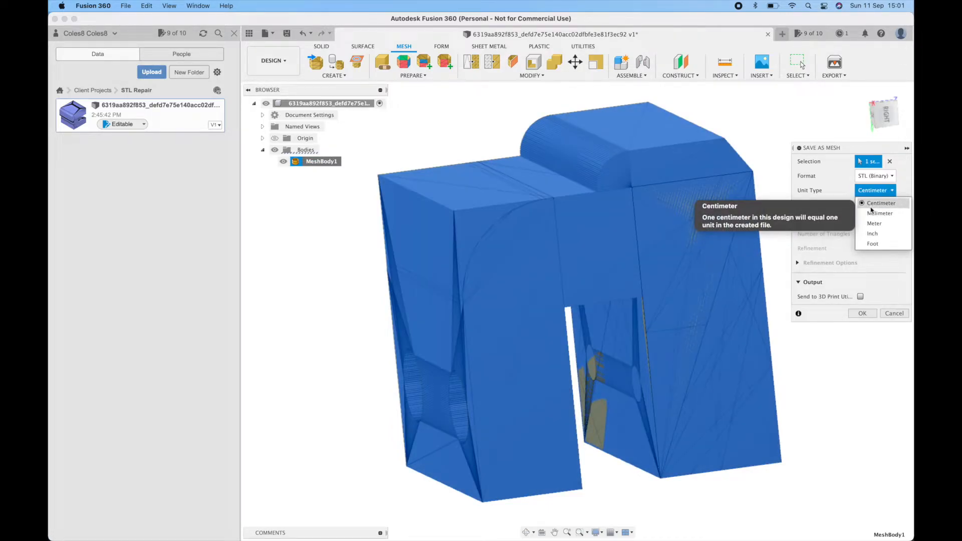
{"action": "left_click", "coordinate": [881, 203]}
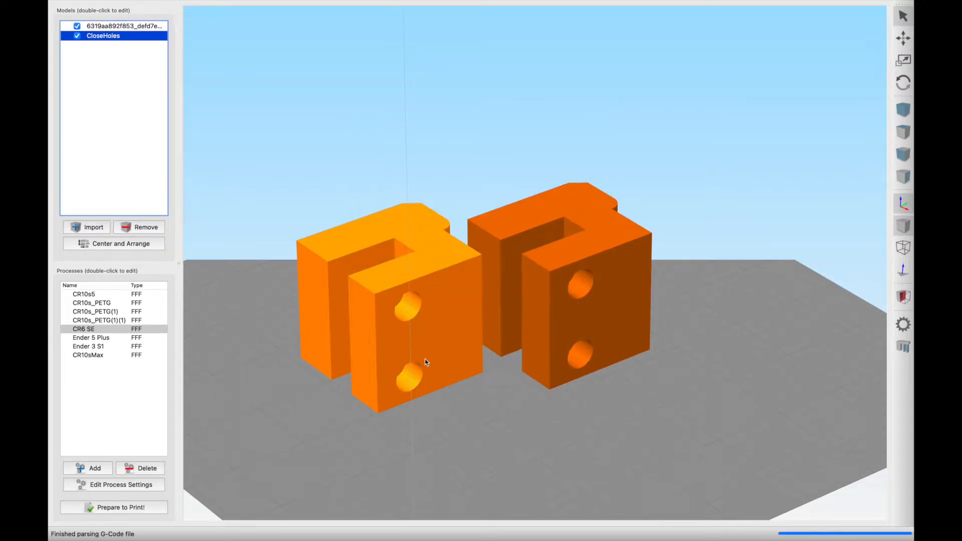
Slice the original and CloseHoles brackets together, view the toolpath preview, then exit preview mode.
{"action": "left_click", "coordinate": [113, 507]}
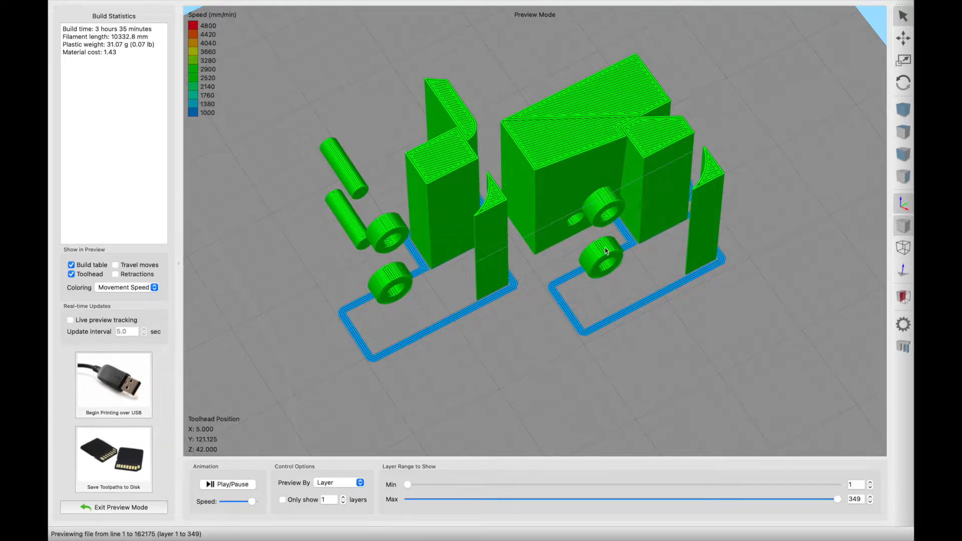
{"action": "left_click", "coordinate": [113, 507]}
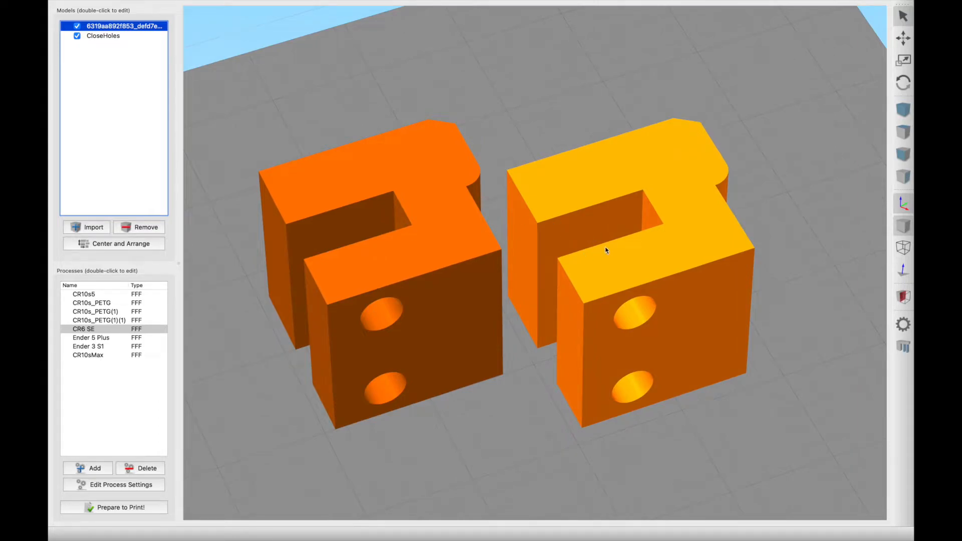
{"action": "mouse_move", "coordinate": [495, 432]}
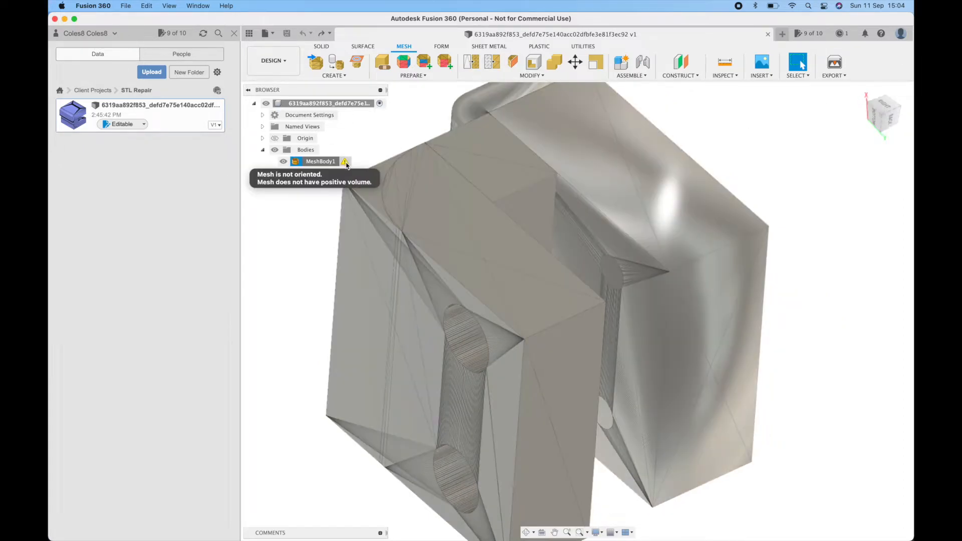
Repair the mesh body with Stitch and Remove, previewing and orbiting to confirm quick analysis passes.
{"action": "left_click", "coordinate": [381, 61]}
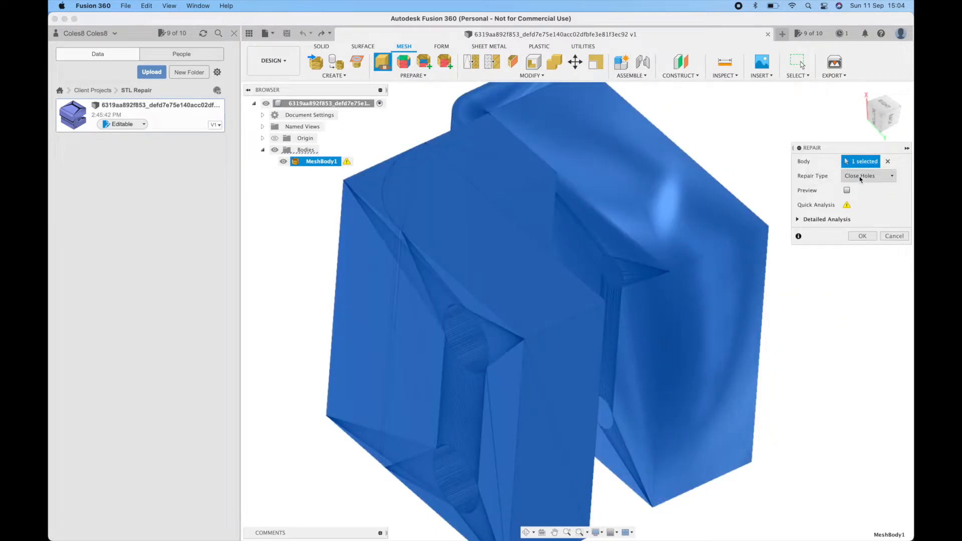
{"action": "left_click", "coordinate": [865, 176]}
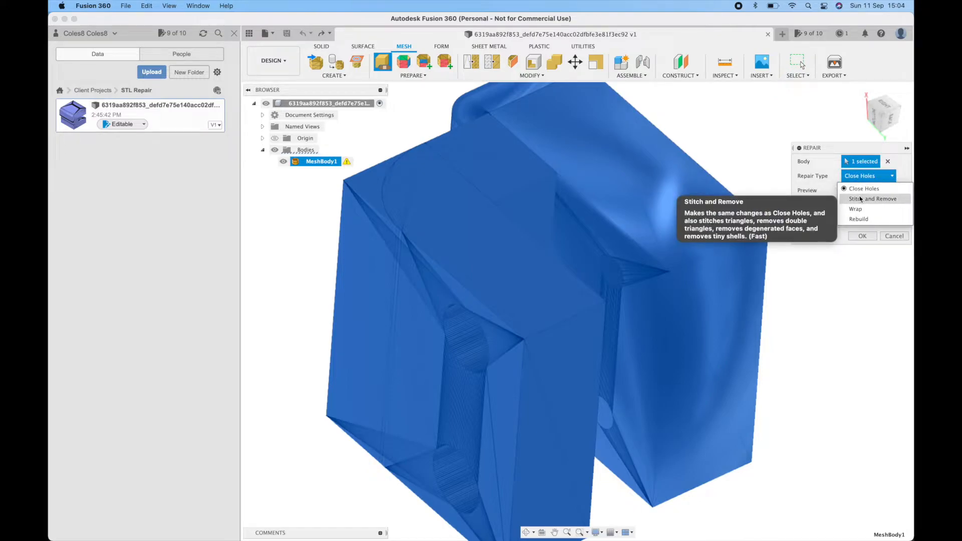
{"action": "left_click", "coordinate": [873, 198]}
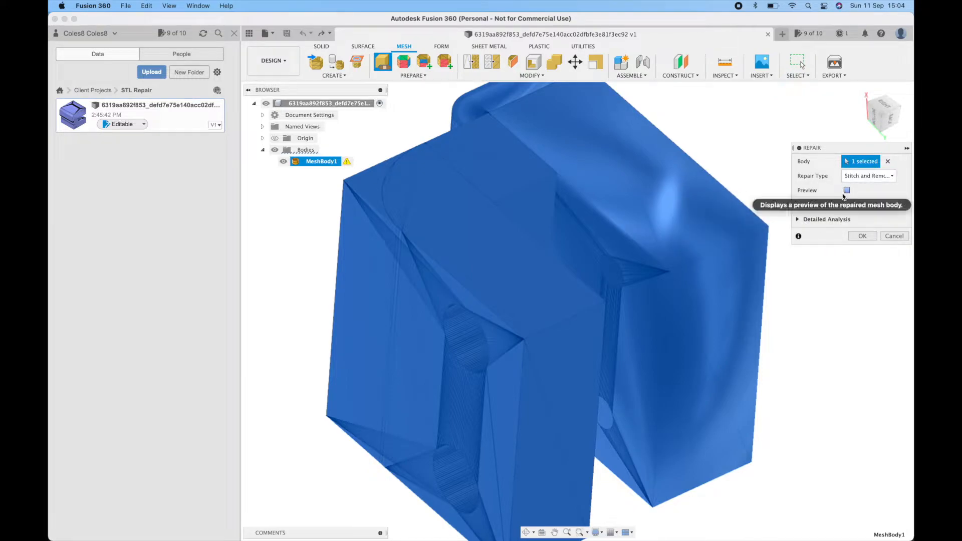
{"action": "left_click", "coordinate": [846, 190]}
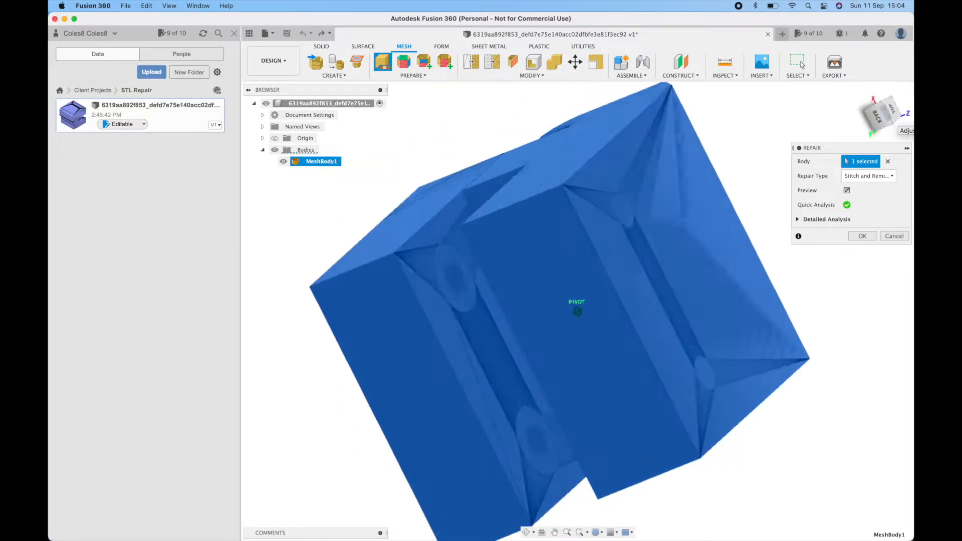
{"action": "left_click_drag", "start_coordinate": [577, 307], "coordinate": [667, 231]}
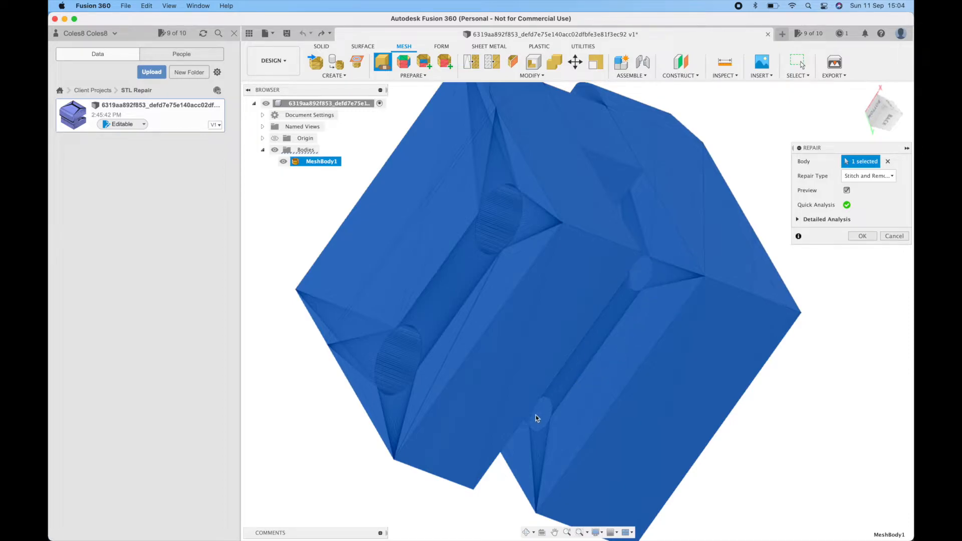
{"action": "left_click_drag", "start_coordinate": [536, 418], "coordinate": [806, 95]}
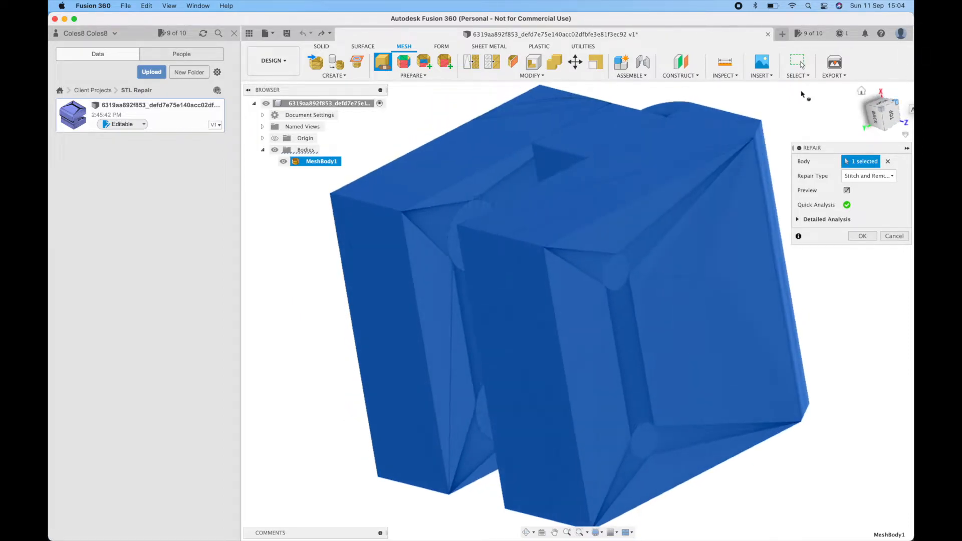
{"action": "left_click", "coordinate": [862, 235]}
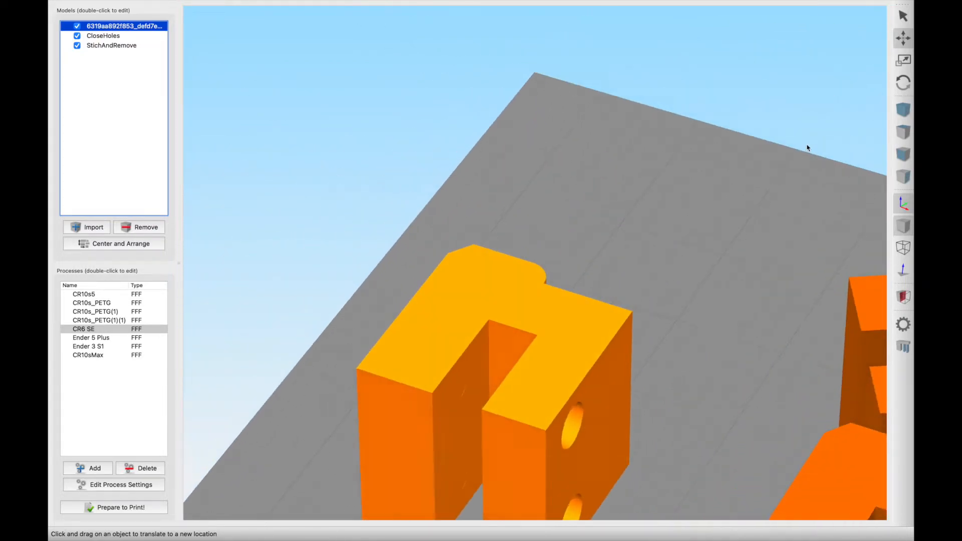
Run Separate Connected Surfaces on the original model and inspect individual split pieces in the Models list.
{"action": "left_click_drag", "start_coordinate": [807, 148], "coordinate": [587, 259]}
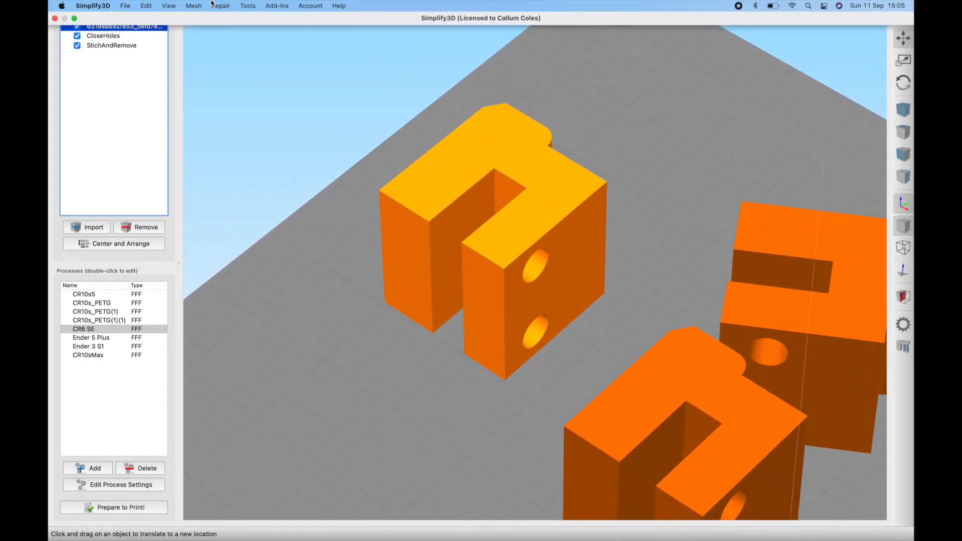
{"action": "left_click", "coordinate": [194, 6]}
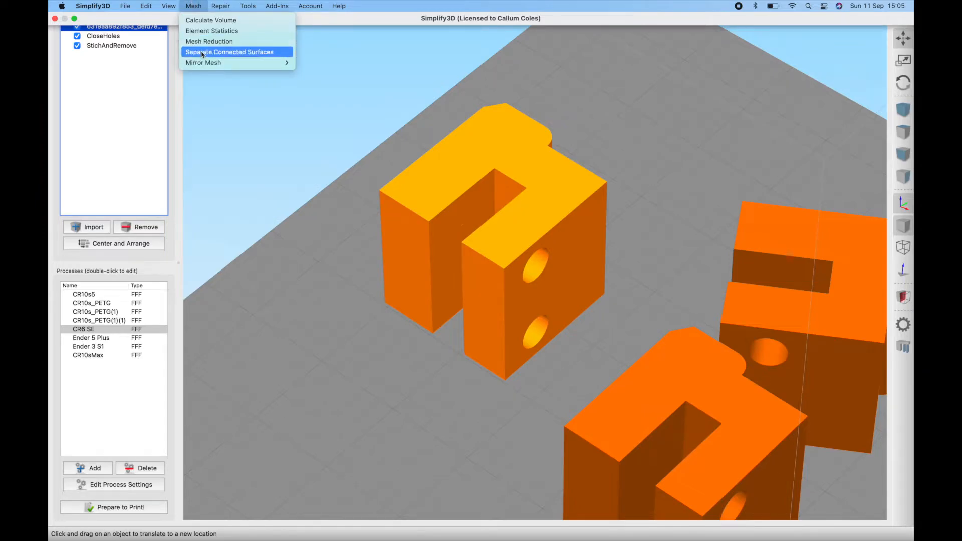
{"action": "mouse_move", "coordinate": [203, 55]}
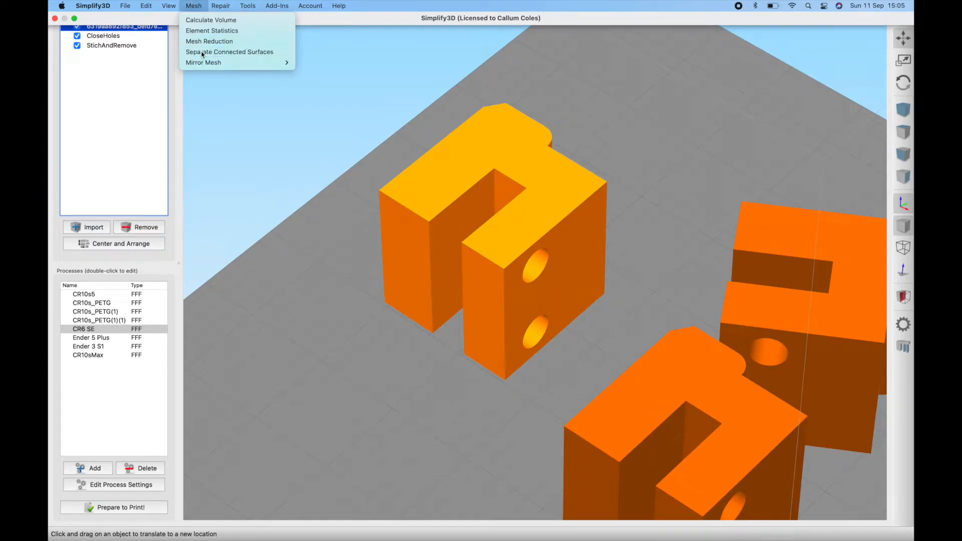
{"action": "left_click", "coordinate": [228, 51]}
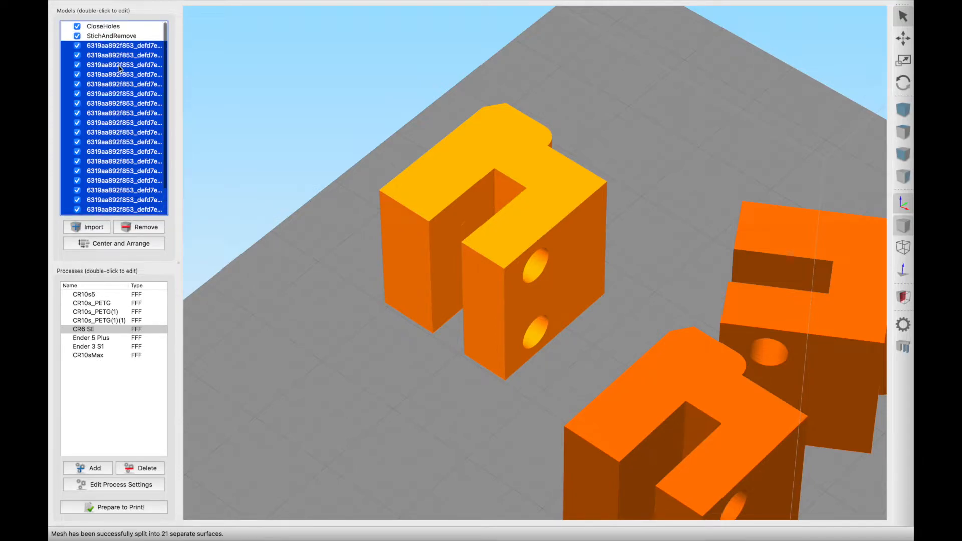
{"action": "left_click", "coordinate": [125, 74]}
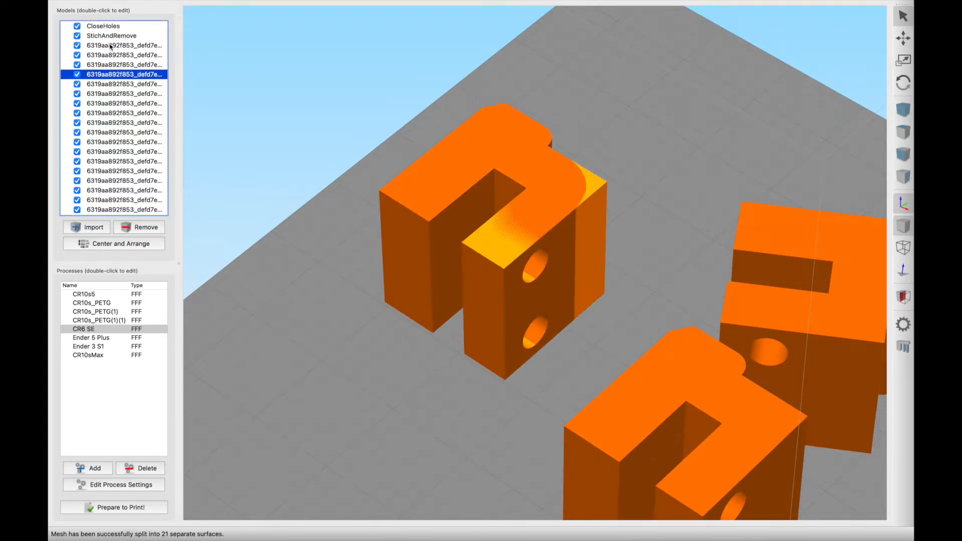
{"action": "left_click", "coordinate": [124, 151]}
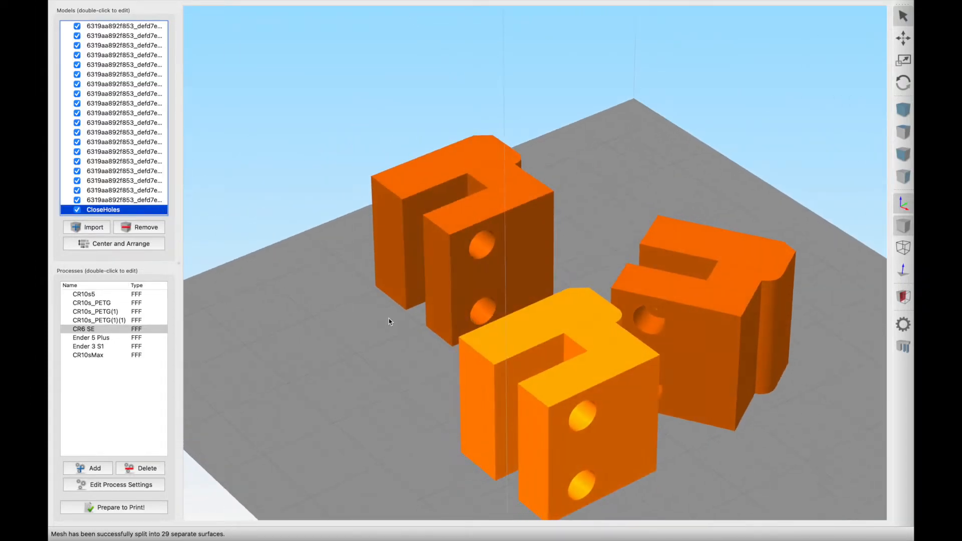
Run Separate Connected Surfaces on the CloseHoles model (29 pieces) and then on StichAndRemove.
{"action": "left_click", "coordinate": [194, 6]}
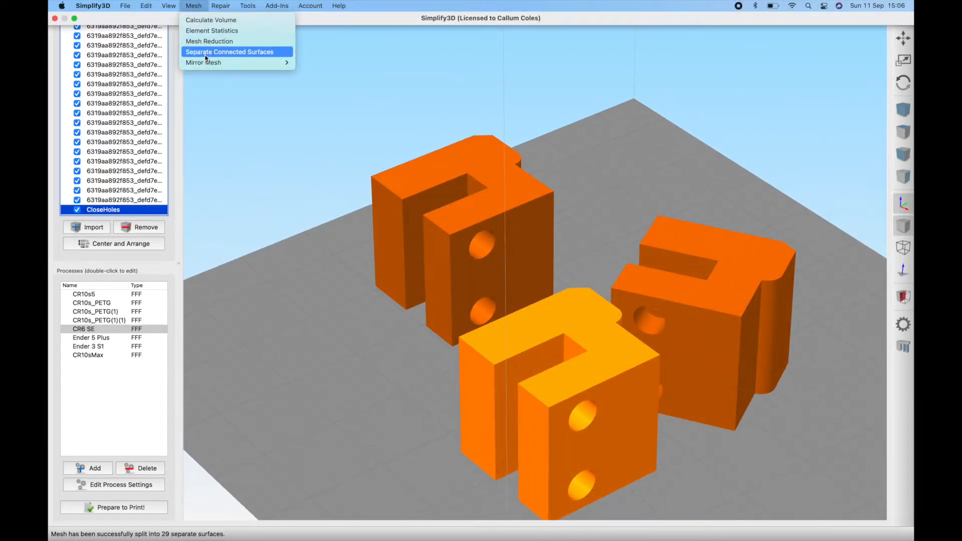
{"action": "left_click", "coordinate": [229, 51]}
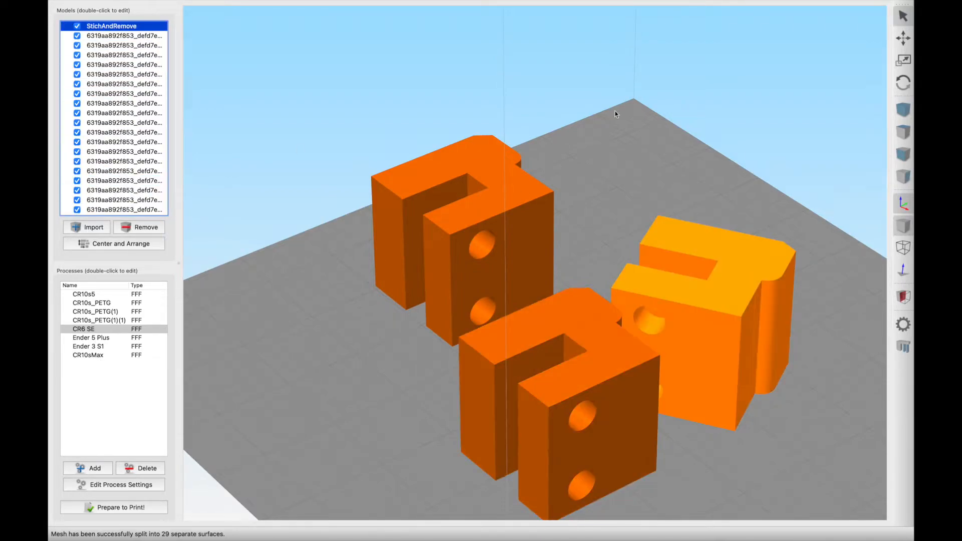
{"action": "left_click", "coordinate": [193, 6]}
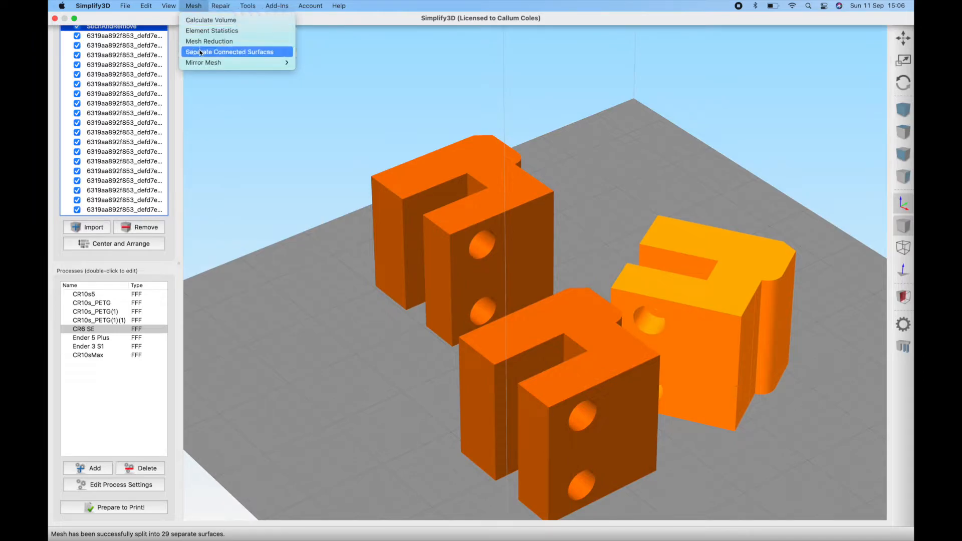
{"action": "left_click", "coordinate": [228, 51]}
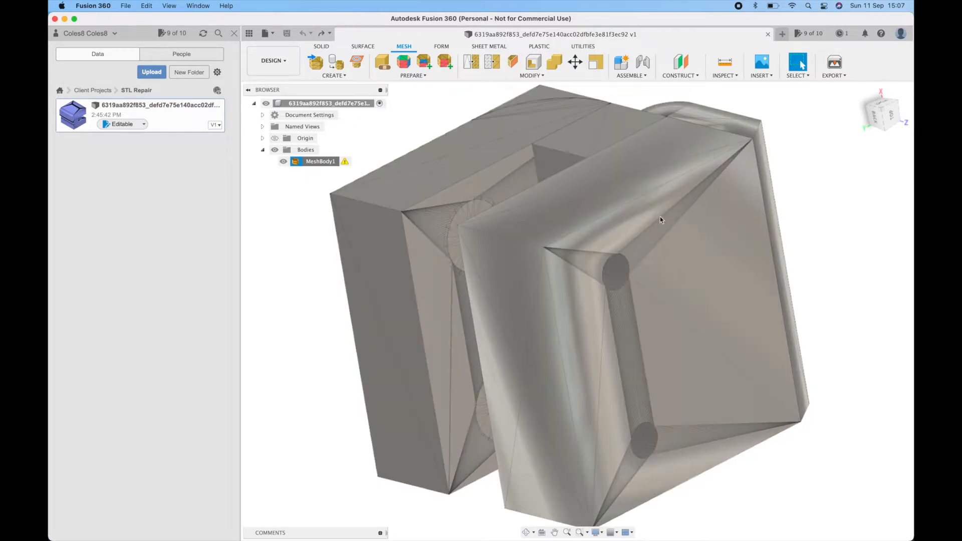
Repair MeshBody1 keeping Wrap with preview on, orbiting to confirm the wrapped result passes analysis.
{"action": "left_click", "coordinate": [382, 61]}
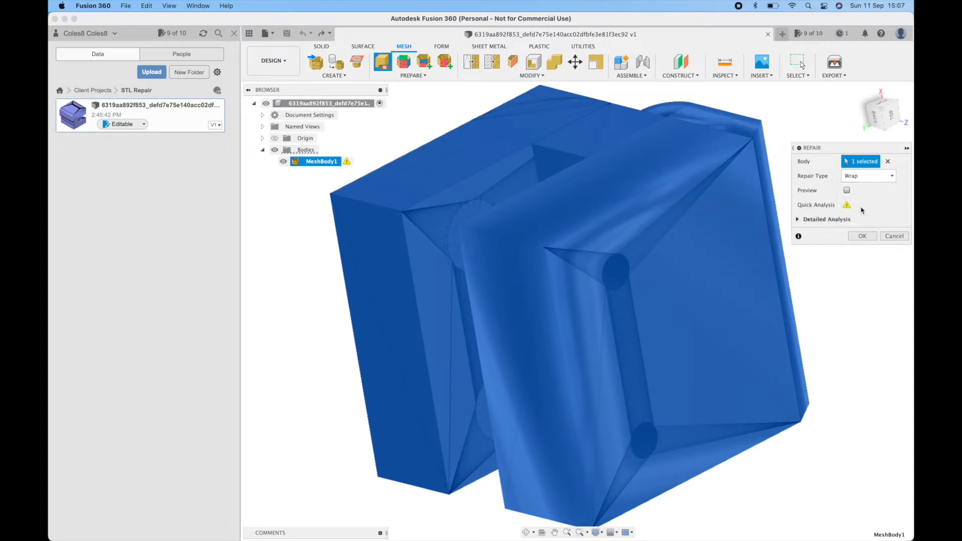
{"action": "left_click", "coordinate": [846, 191]}
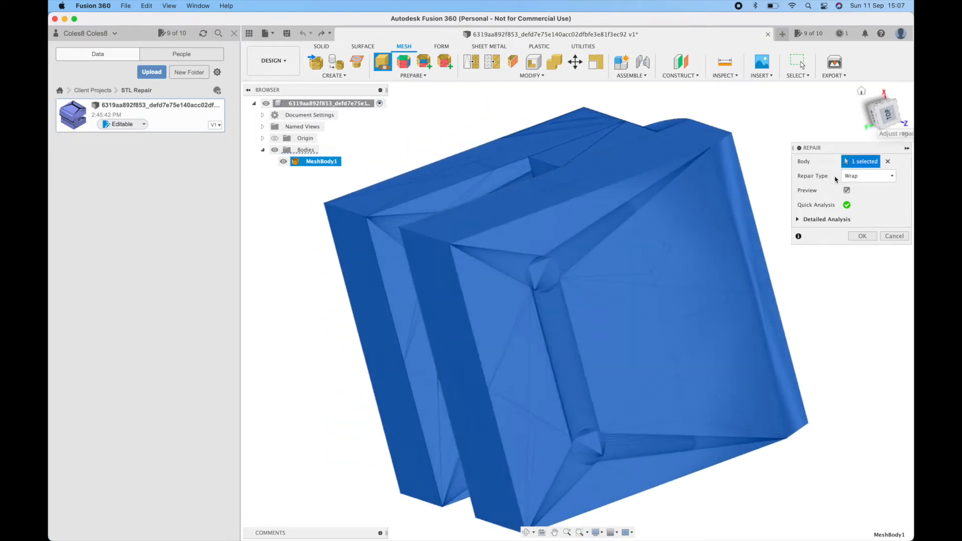
{"action": "left_click", "coordinate": [867, 175]}
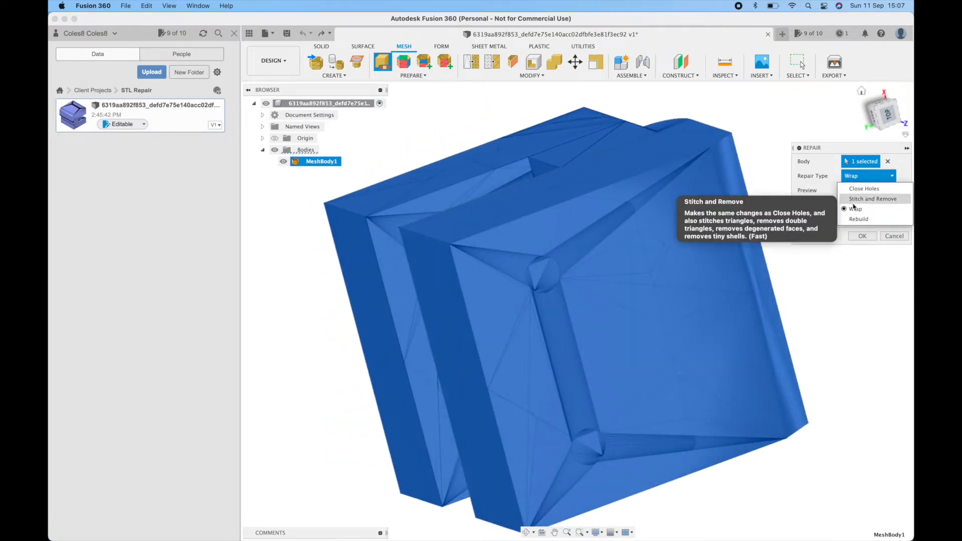
{"action": "mouse_move", "coordinate": [855, 208]}
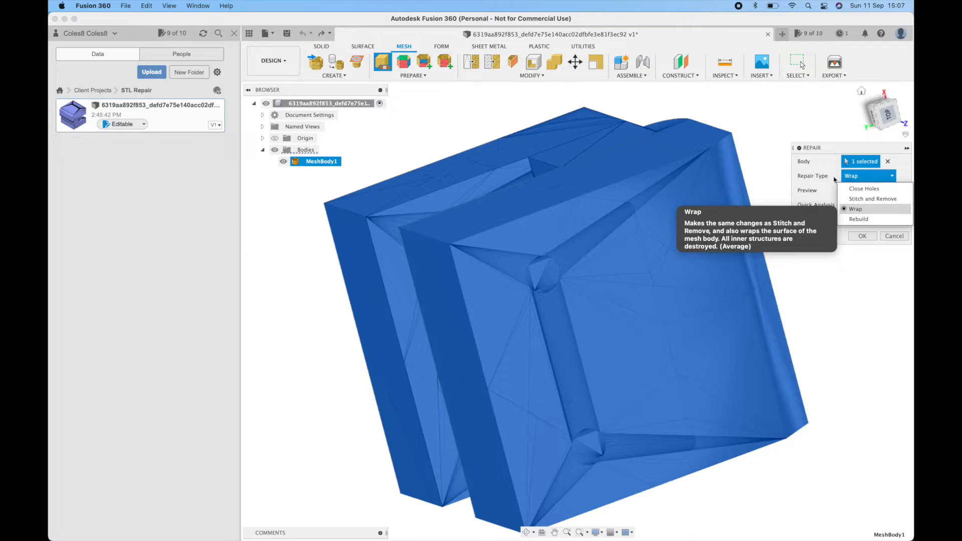
{"action": "left_click", "coordinate": [855, 209]}
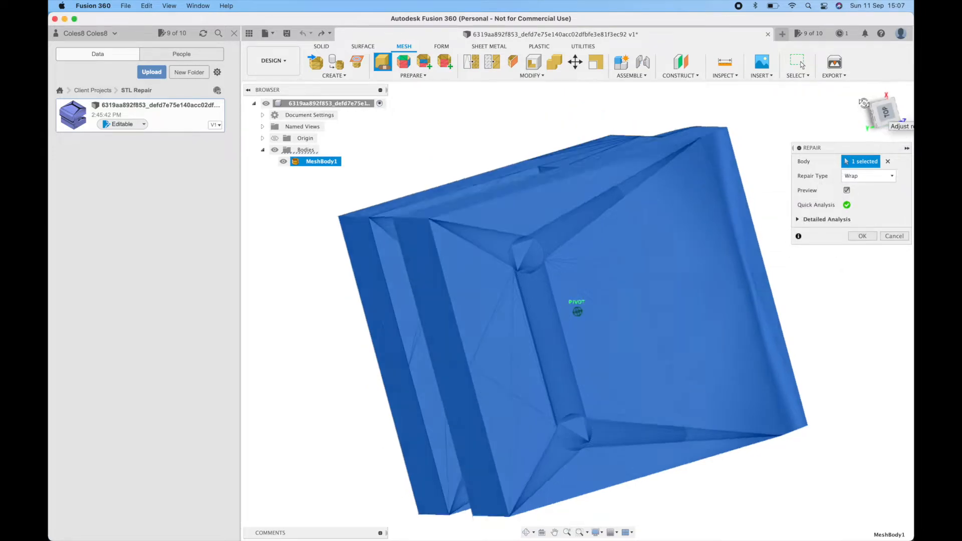
{"action": "left_click_drag", "start_coordinate": [575, 309], "coordinate": [438, 256]}
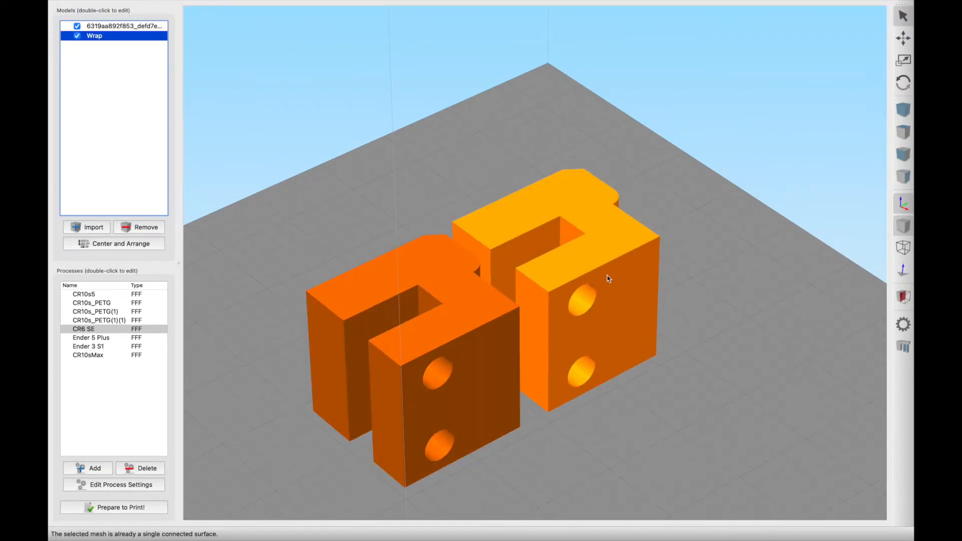
Slice the Wrap model, scrub the toolpath preview up to layer 252, then exit the preview.
{"action": "left_click", "coordinate": [113, 506]}
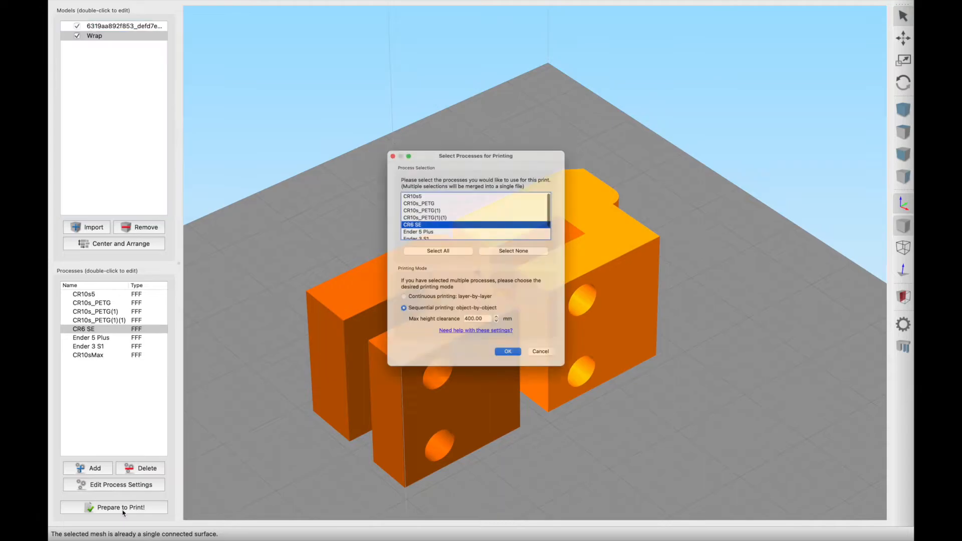
{"action": "left_click", "coordinate": [506, 351]}
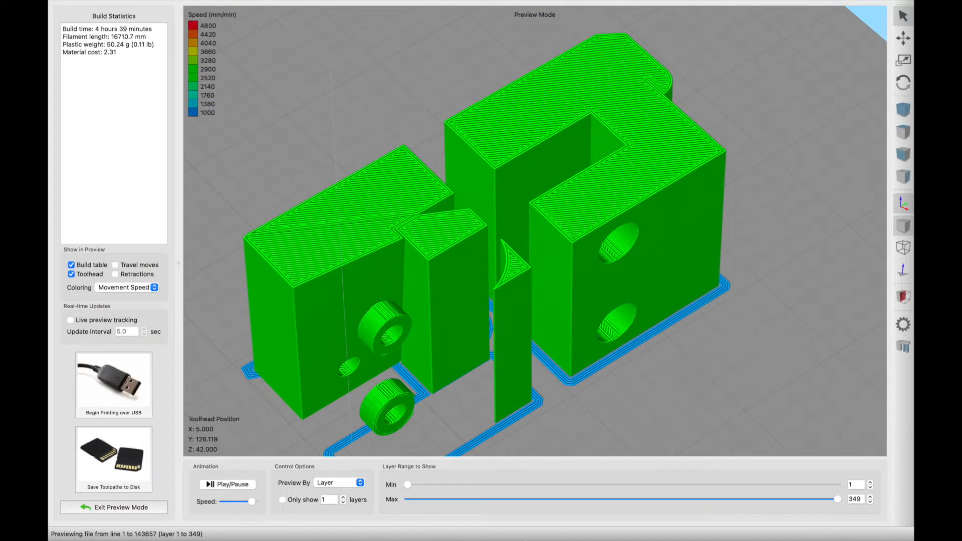
{"action": "left_click_drag", "start_coordinate": [837, 499], "coordinate": [445, 499]}
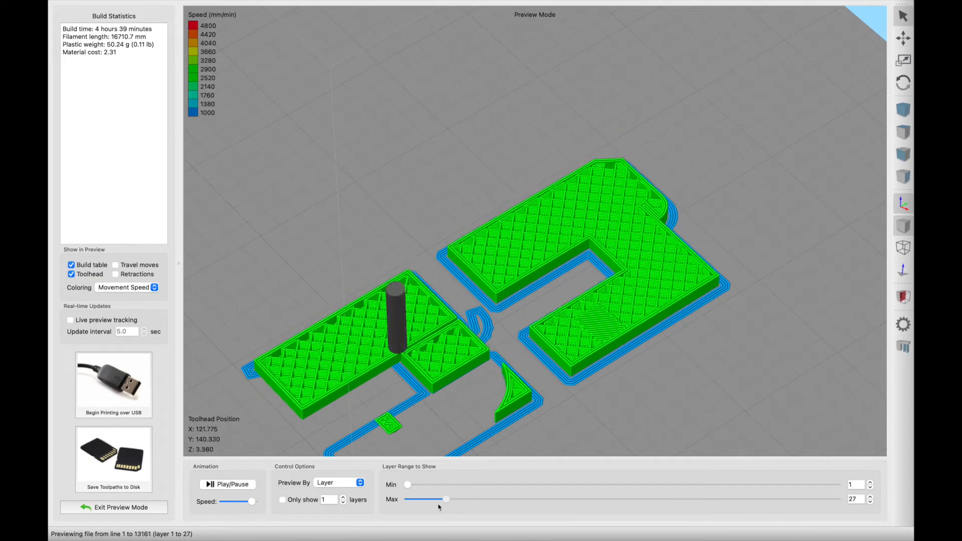
{"action": "left_click_drag", "start_coordinate": [430, 499], "coordinate": [700, 499]}
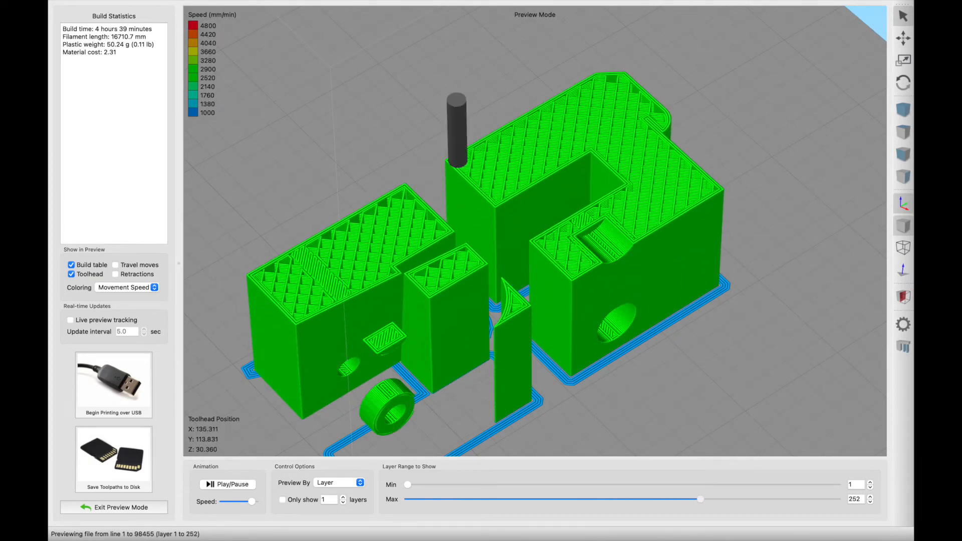
{"action": "left_click", "coordinate": [114, 507]}
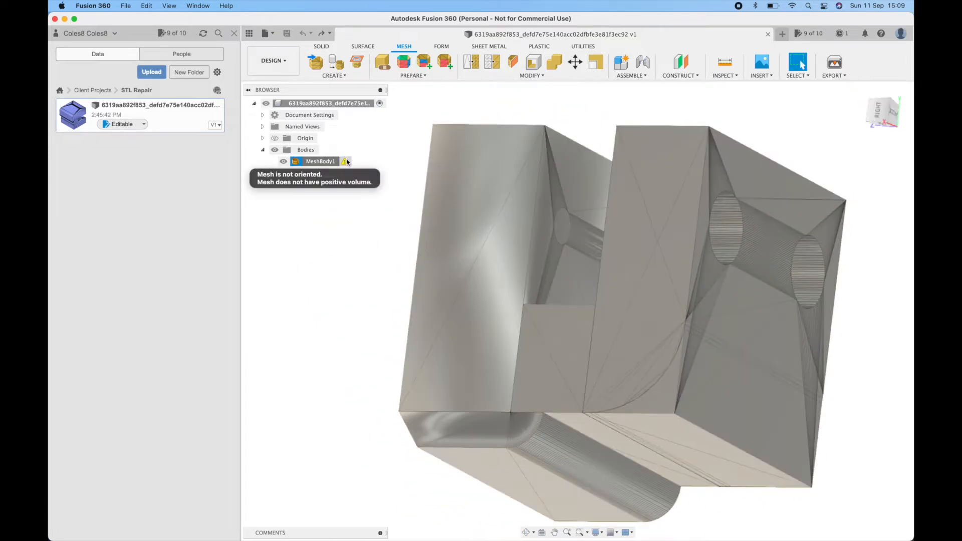
Start a Repair on MeshBody1 with Rebuild type, Preview on, and density 256.
{"action": "left_click", "coordinate": [382, 62]}
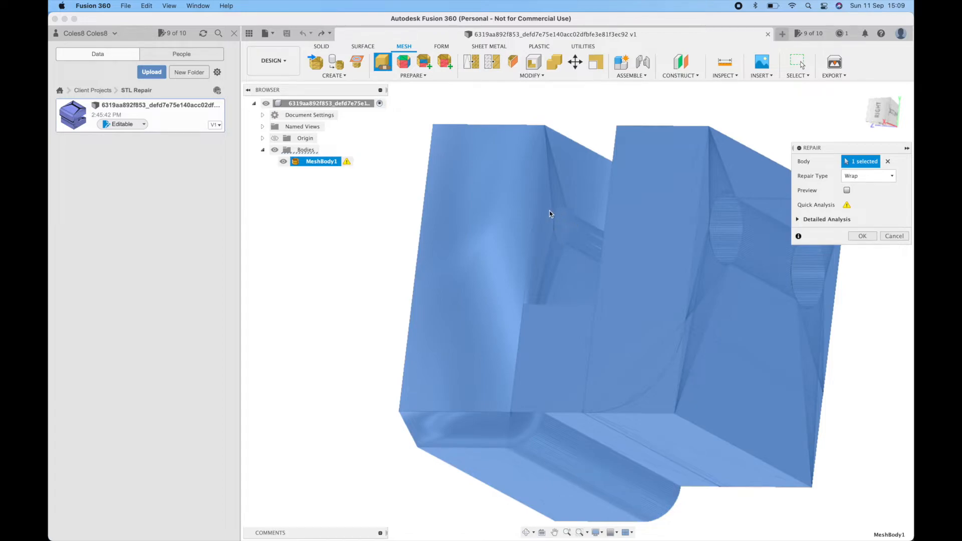
{"action": "left_click", "coordinate": [889, 176]}
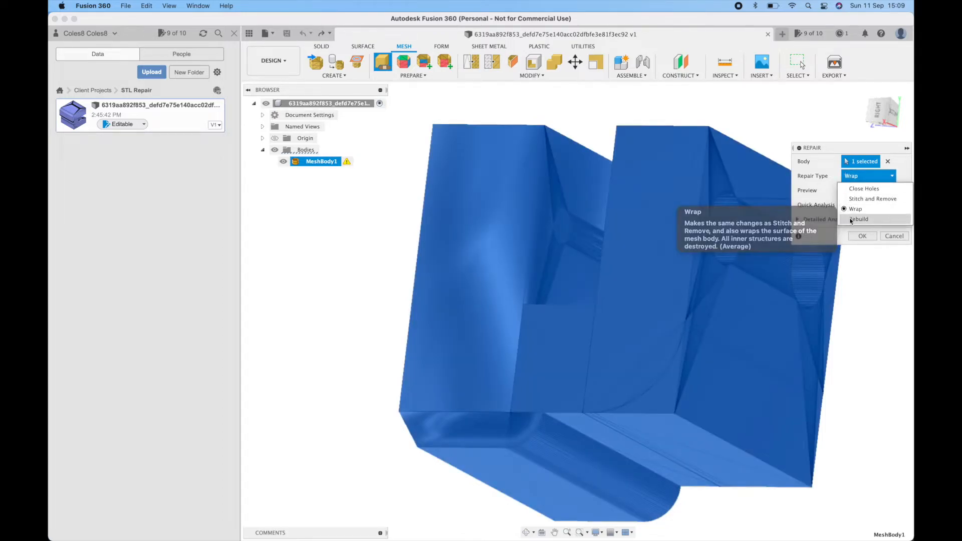
{"action": "left_click", "coordinate": [859, 219]}
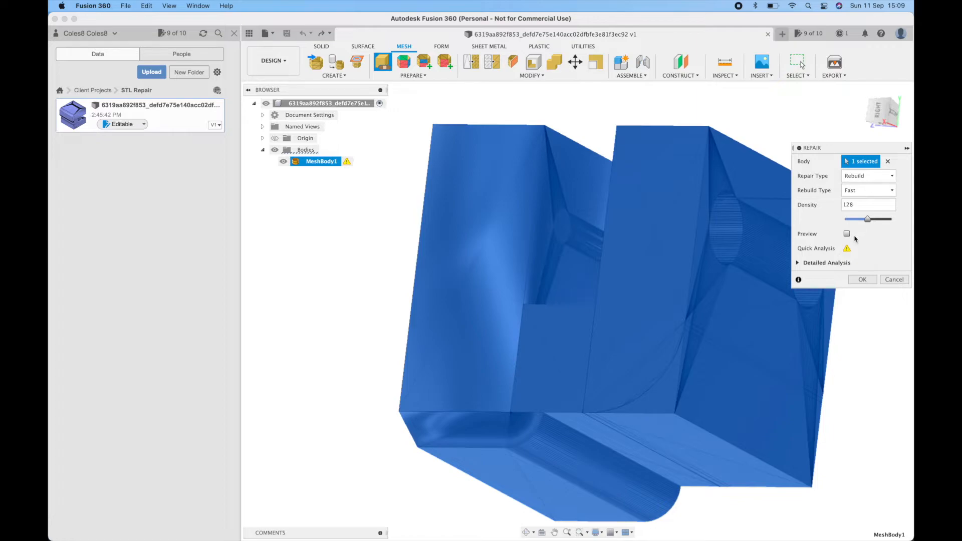
{"action": "mouse_move", "coordinate": [846, 233]}
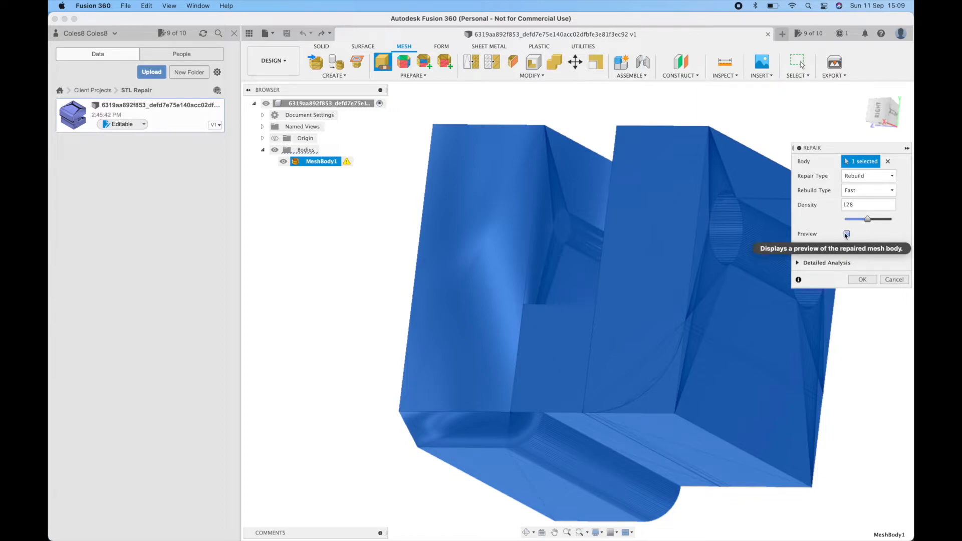
{"action": "left_click", "coordinate": [845, 233]}
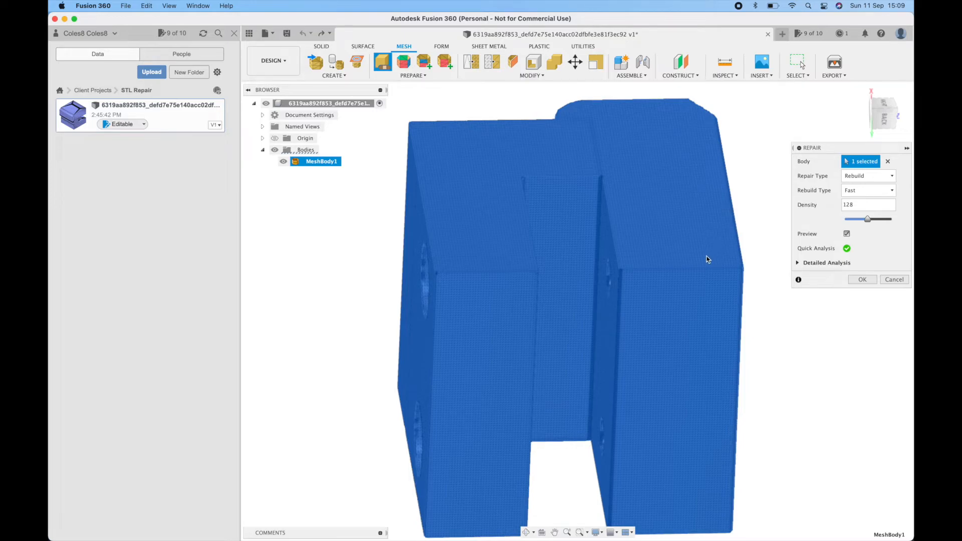
{"action": "mouse_move", "coordinate": [413, 331]}
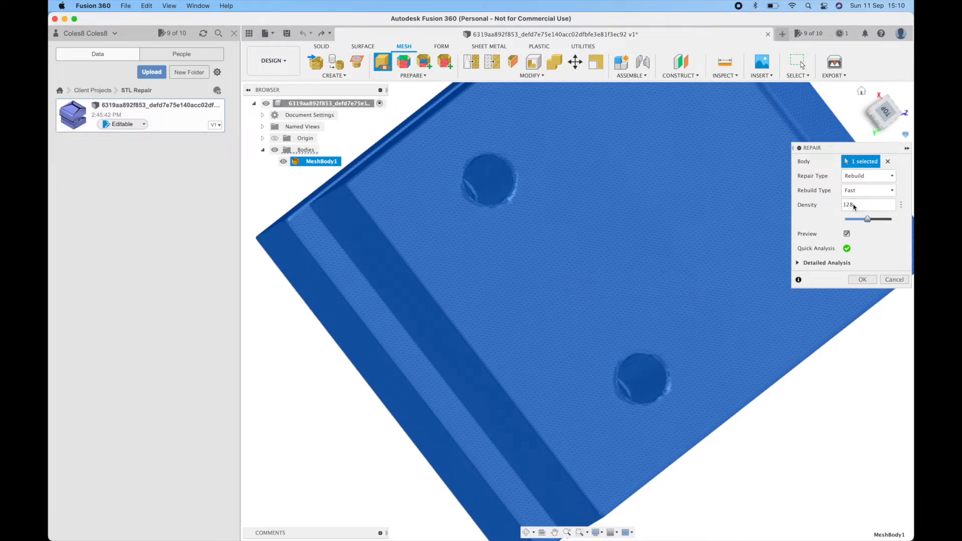
{"action": "left_click", "coordinate": [866, 204]}
{"action": "type", "text": "256"}
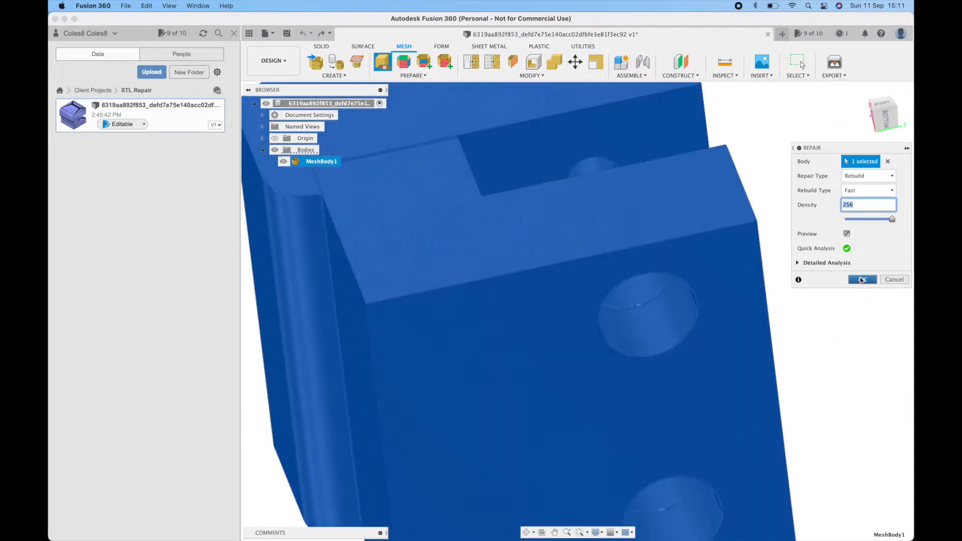
Apply the Rebuild repair and start Save As Mesh on MeshBody1 as binary STL.
{"action": "left_click", "coordinate": [861, 279]}
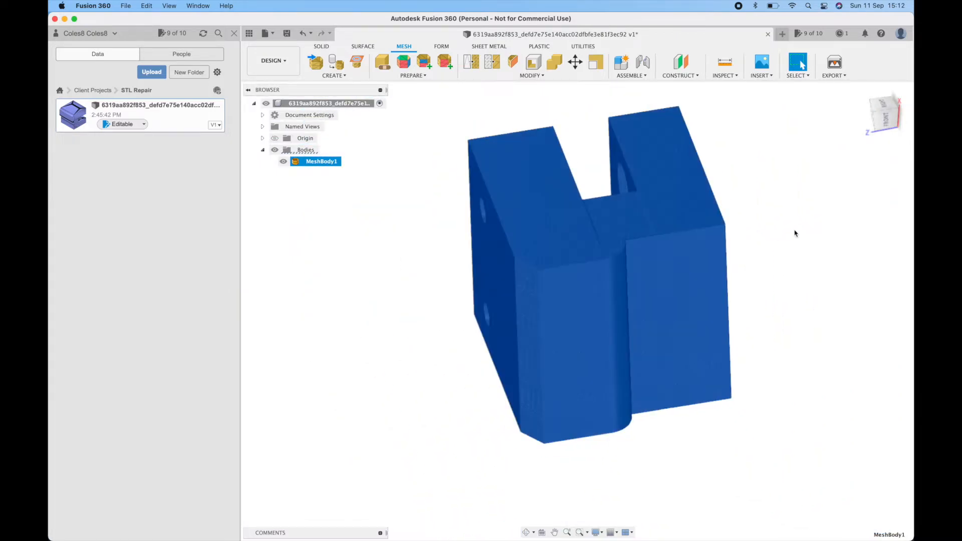
{"action": "left_click", "coordinate": [882, 114]}
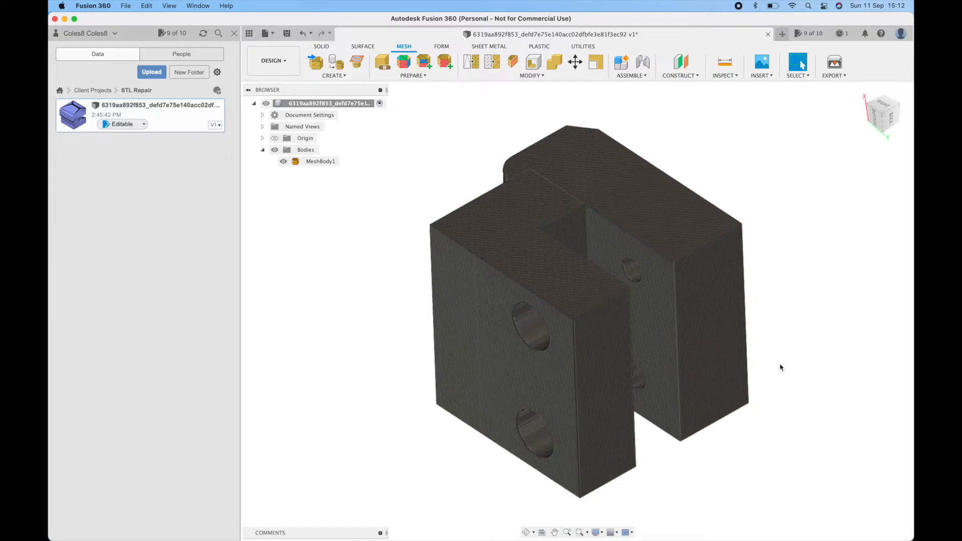
{"action": "left_click", "coordinate": [320, 160]}
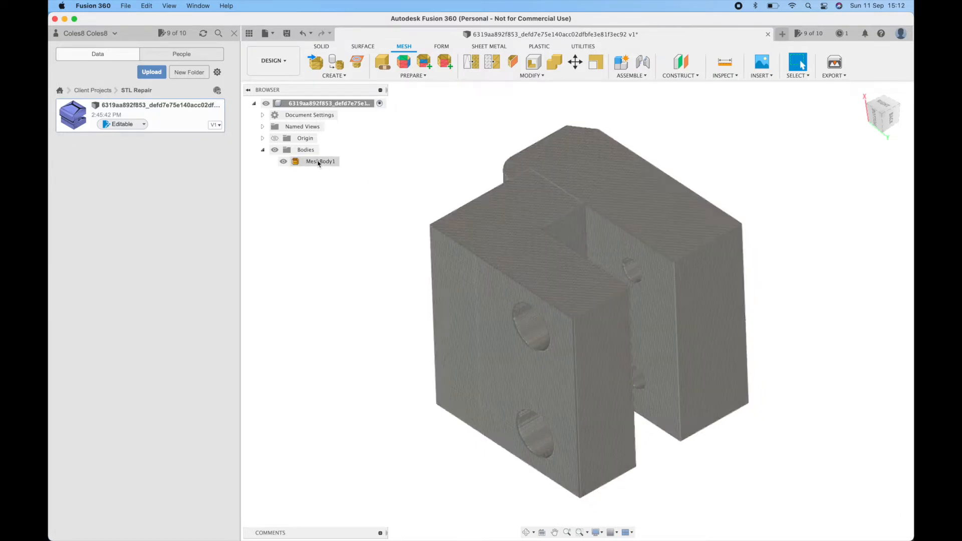
{"action": "right_click", "coordinate": [320, 160]}
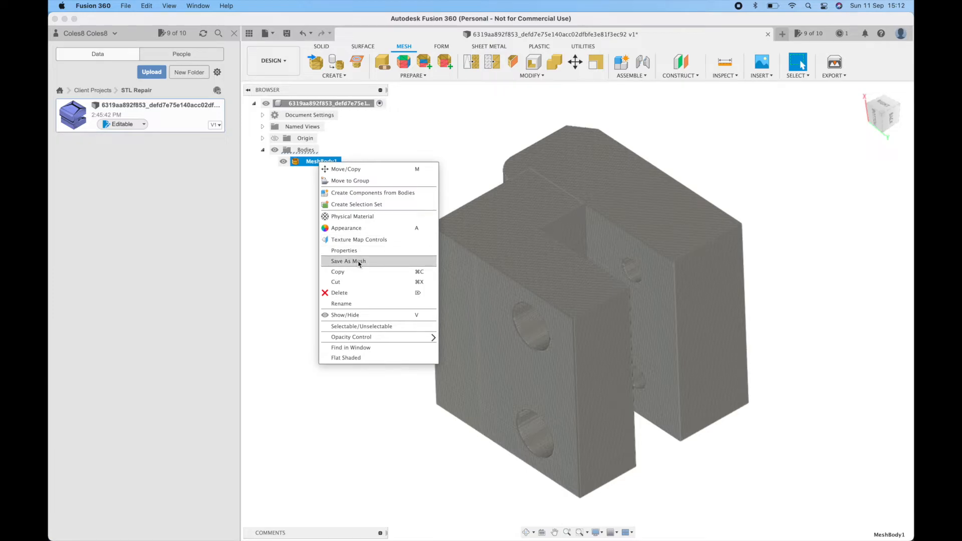
{"action": "left_click", "coordinate": [348, 260]}
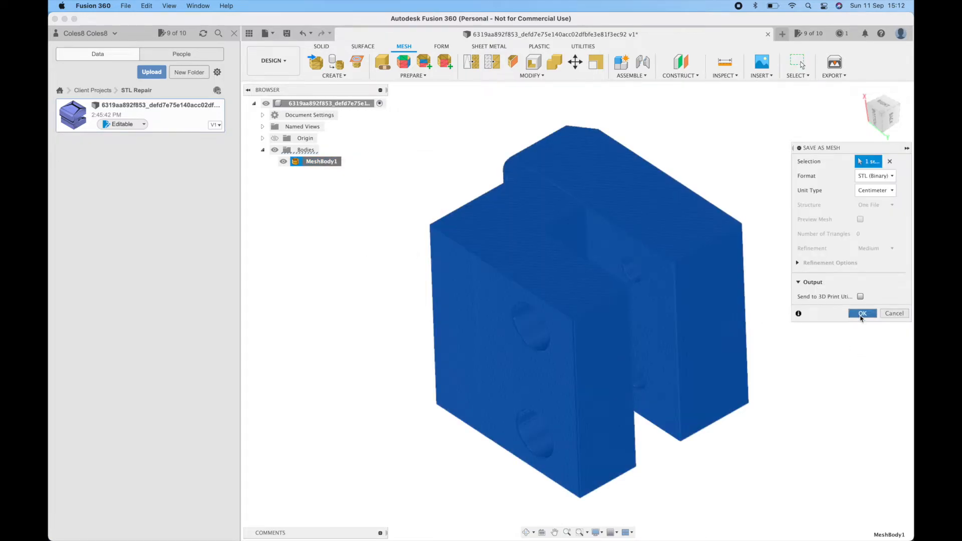
Confirm the STL export, scrub through the sliced layers in Simplify3D, then exit the preview.
{"action": "left_click", "coordinate": [861, 312]}
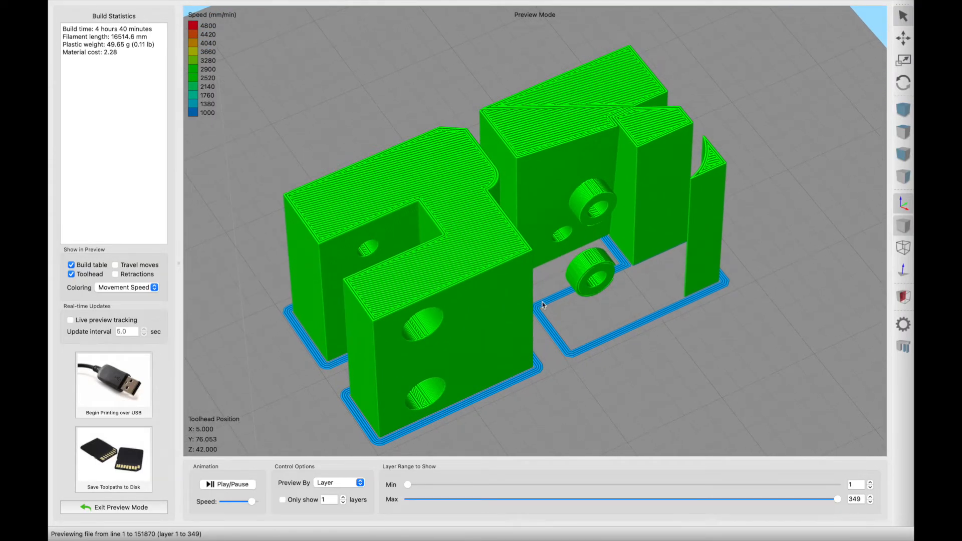
{"action": "left_click_drag", "start_coordinate": [837, 499], "coordinate": [414, 499]}
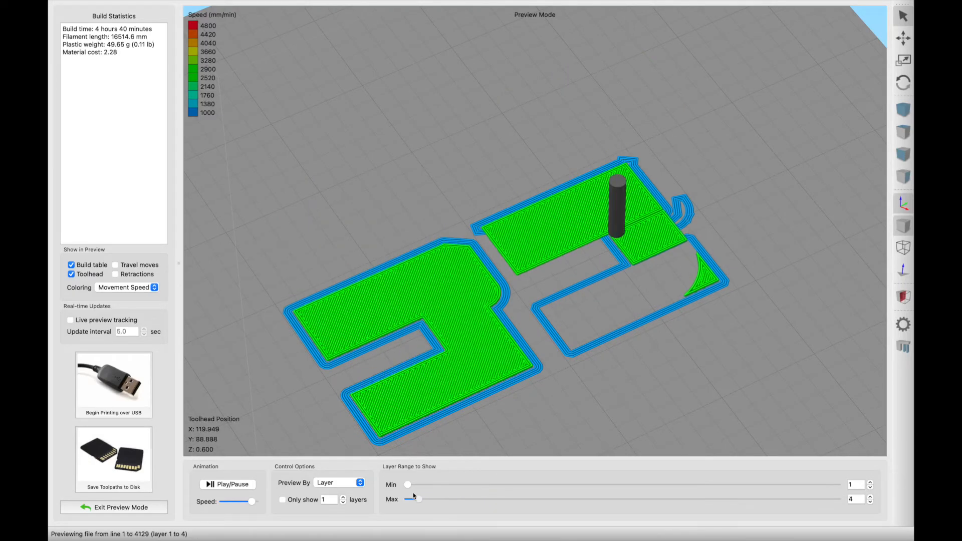
{"action": "left_click_drag", "start_coordinate": [419, 499], "coordinate": [589, 499]}
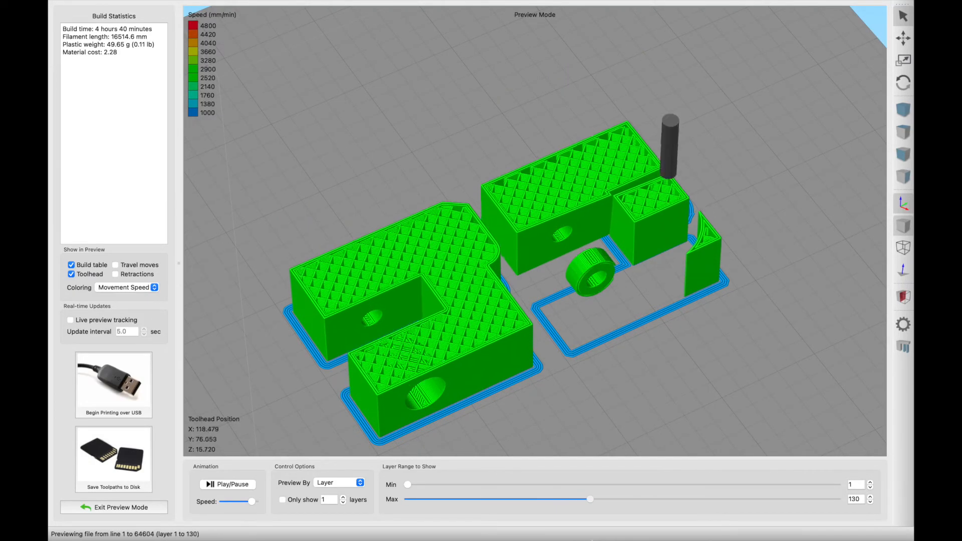
{"action": "left_click_drag", "start_coordinate": [589, 499], "coordinate": [802, 498]}
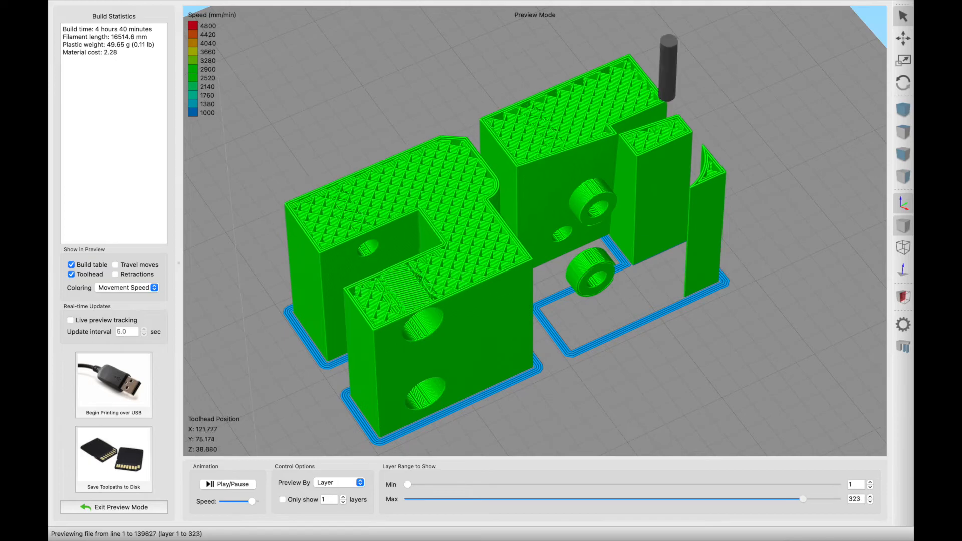
{"action": "left_click", "coordinate": [113, 507]}
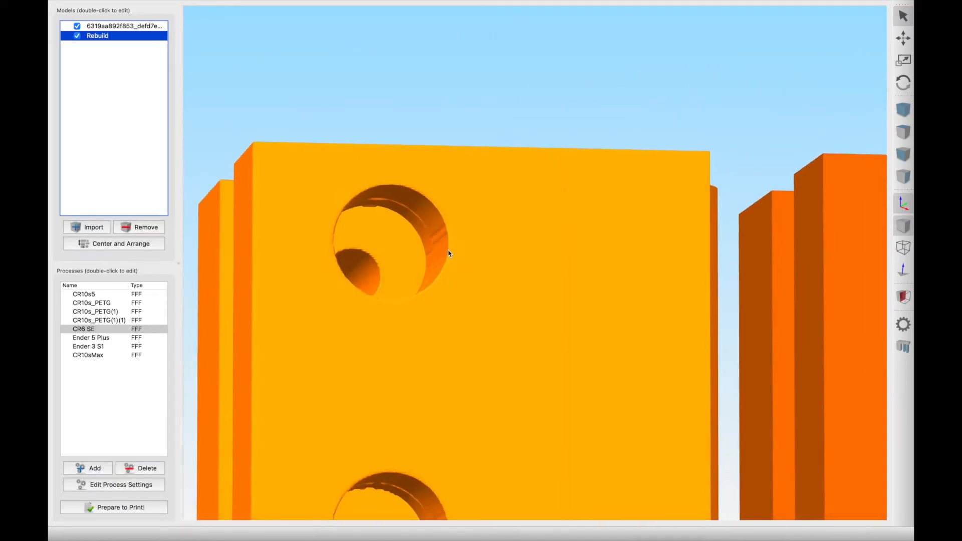
Re-slice the original and Rebuild models together and step through the printed layers.
{"action": "left_click", "coordinate": [113, 507]}
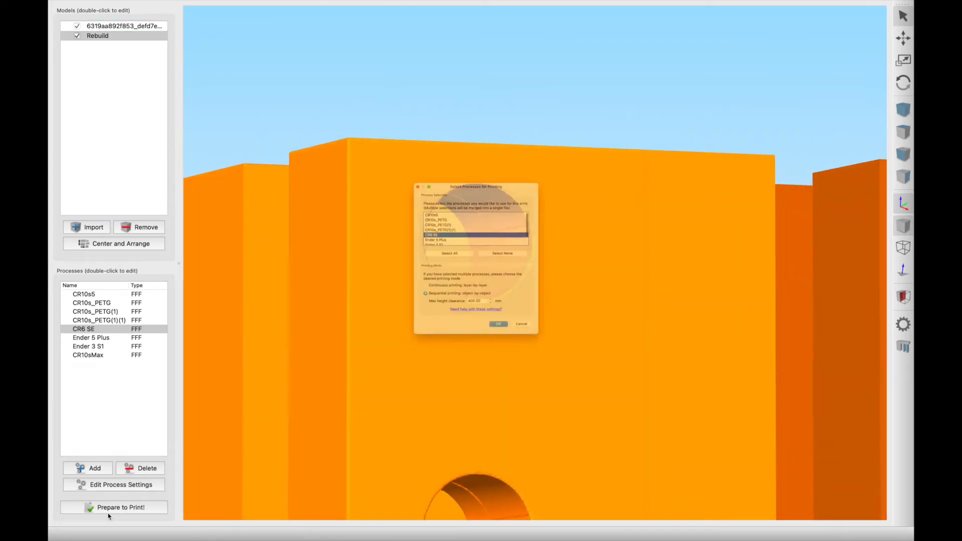
{"action": "left_click", "coordinate": [498, 324]}
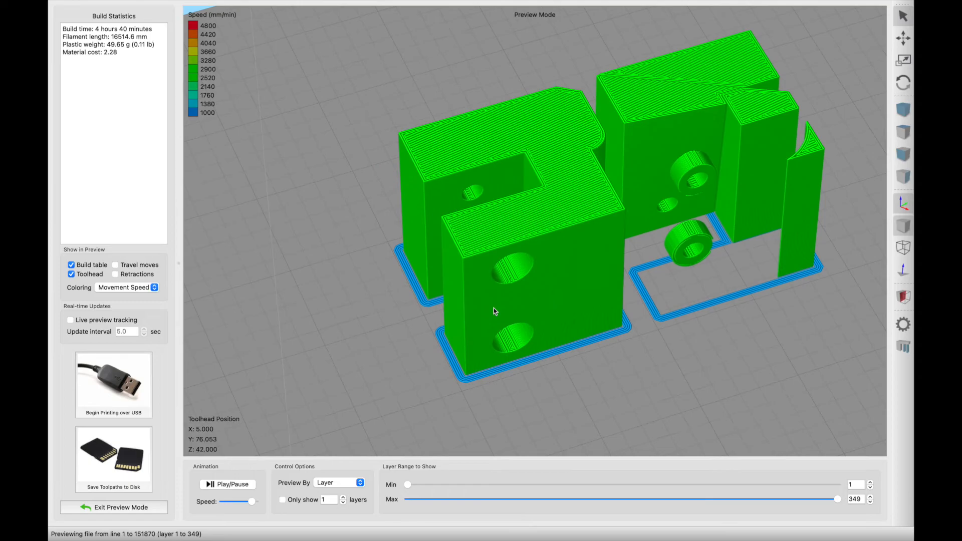
{"action": "left_click_drag", "start_coordinate": [836, 499], "coordinate": [408, 498]}
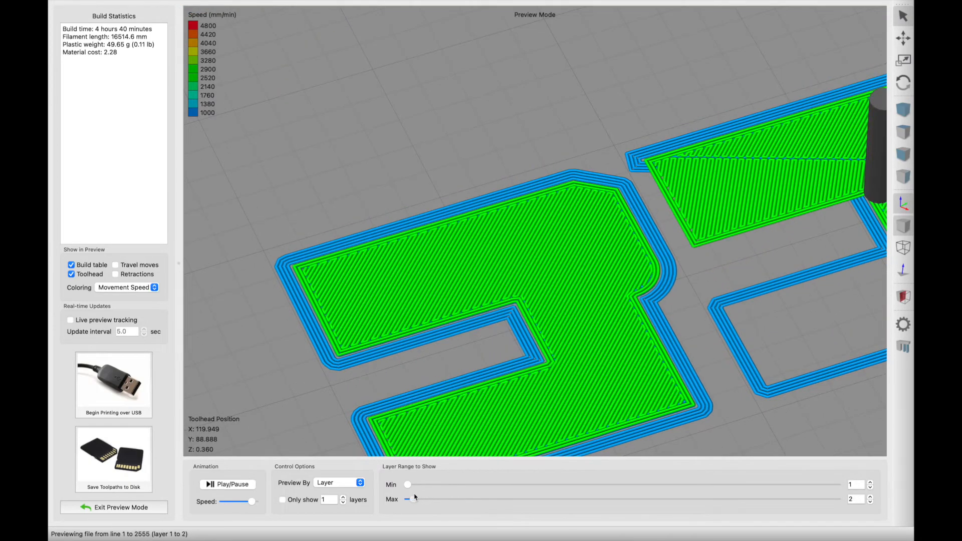
{"action": "left_click_drag", "start_coordinate": [414, 499], "coordinate": [837, 499]}
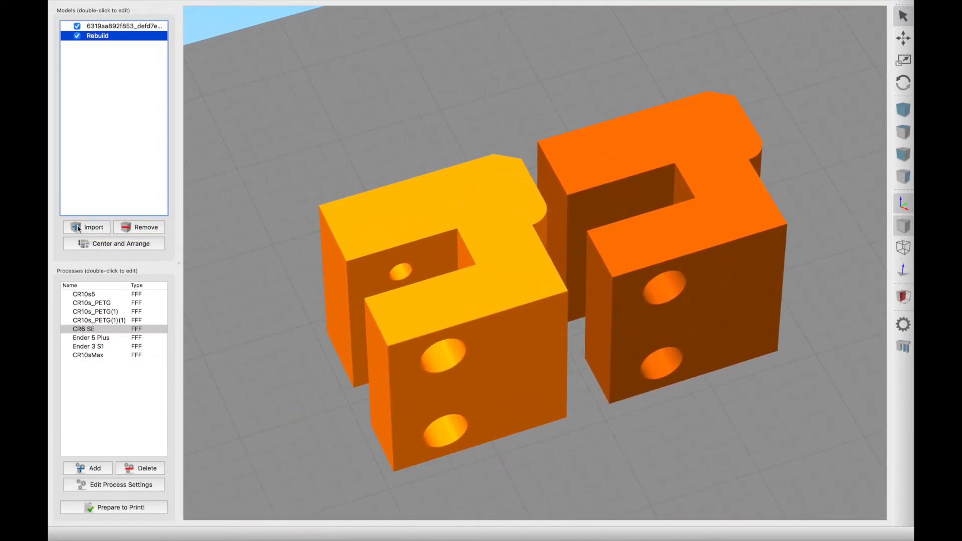
Import Rebuild.stl from Downloads, then remove the Rebuild model from the build plate.
{"action": "left_click", "coordinate": [93, 228]}
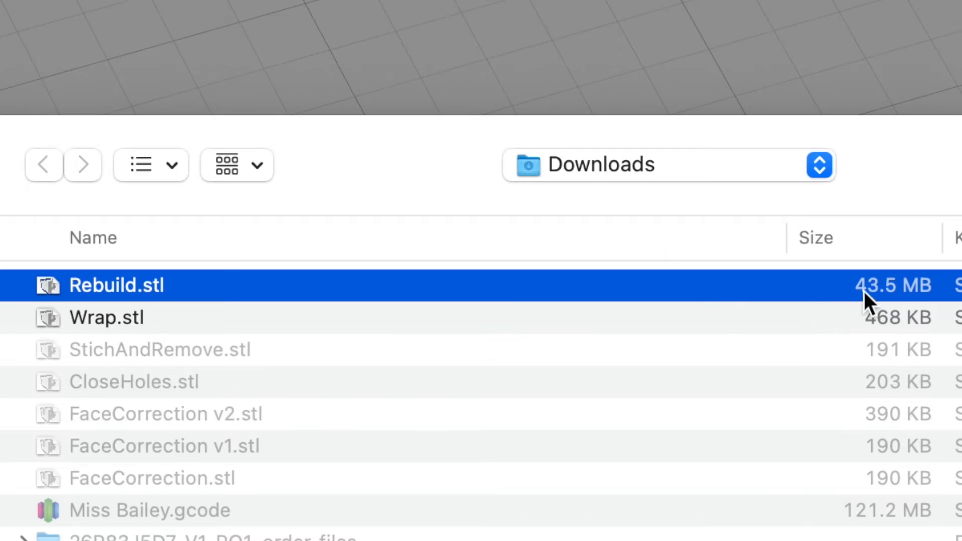
{"action": "double_click", "coordinate": [119, 285]}
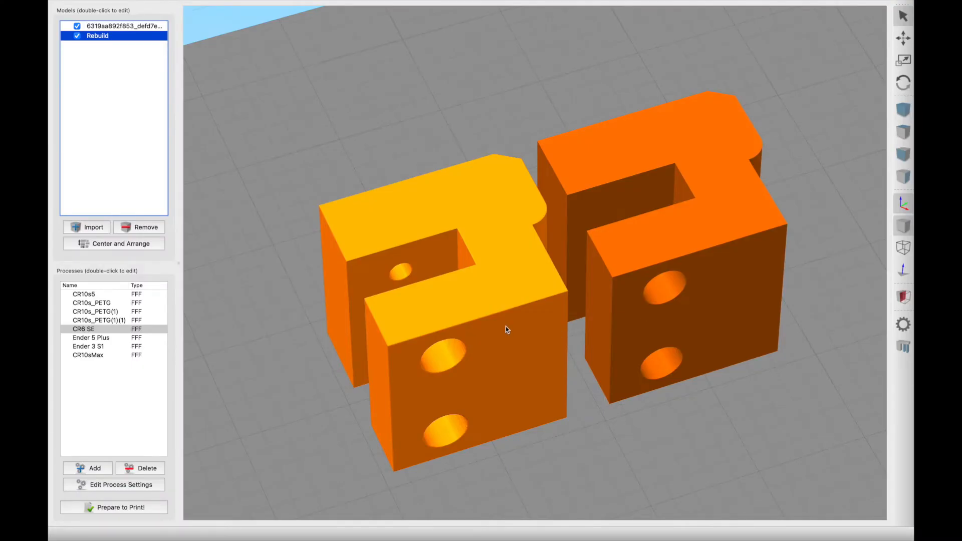
{"action": "double_click", "coordinate": [97, 36]}
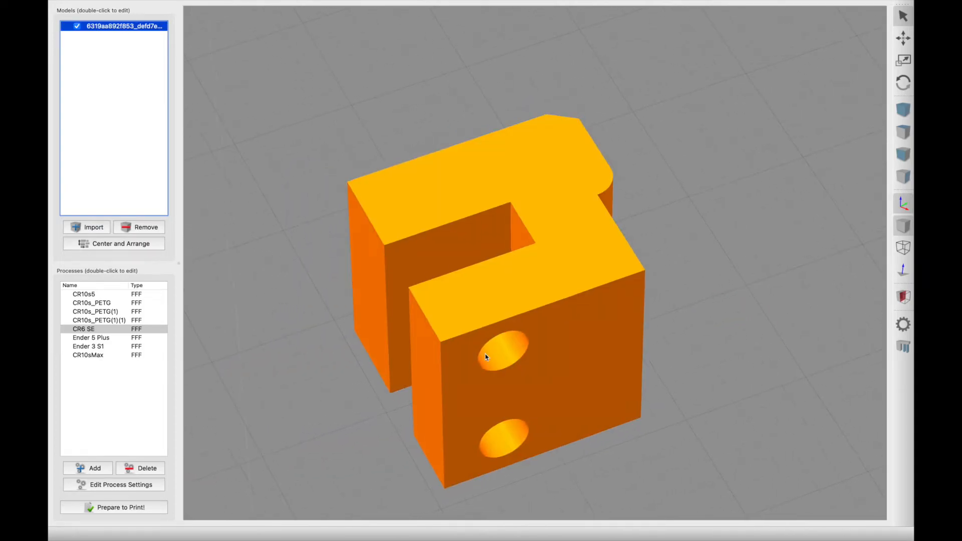
Separate the broken part into its 21 connected surfaces and bring up File export options.
{"action": "left_click_drag", "start_coordinate": [484, 358], "coordinate": [497, 395]}
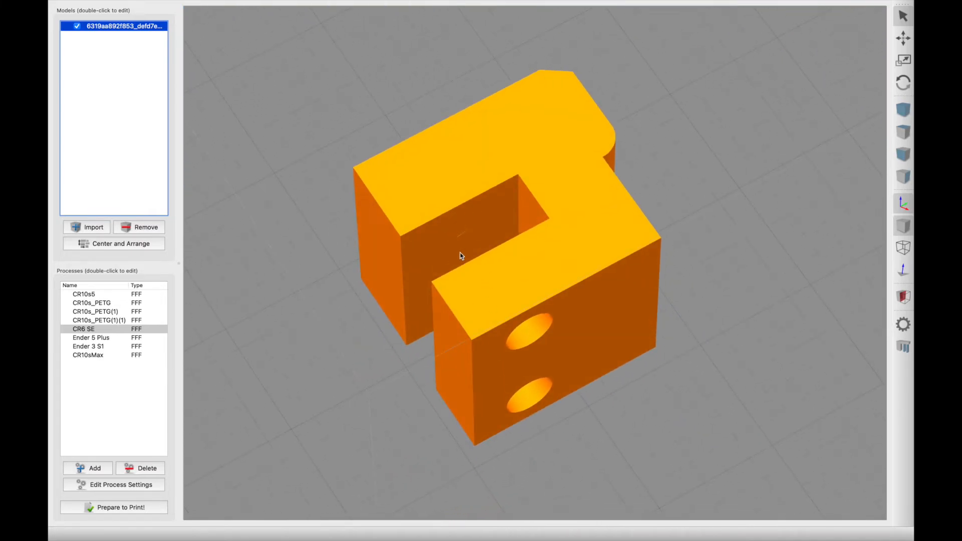
{"action": "left_click", "coordinate": [193, 6]}
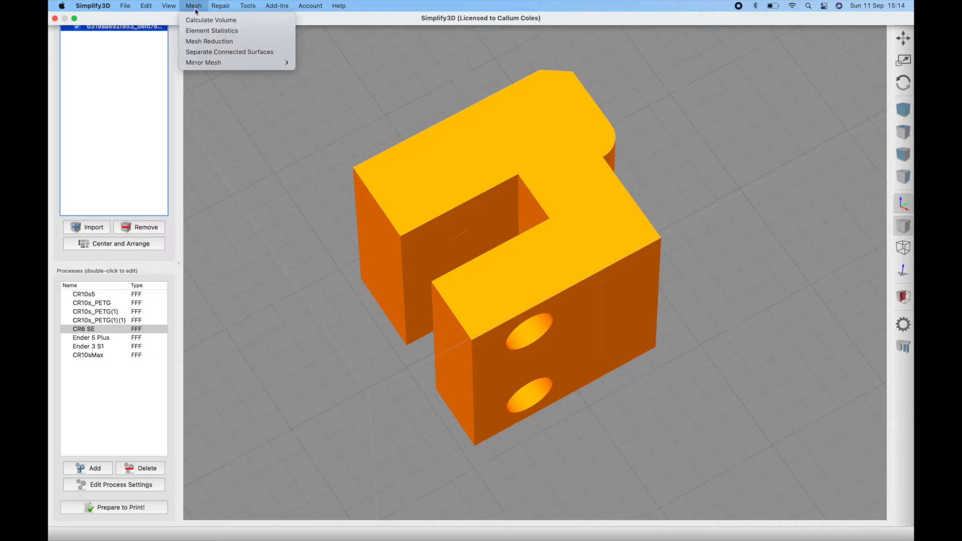
{"action": "left_click", "coordinate": [228, 51]}
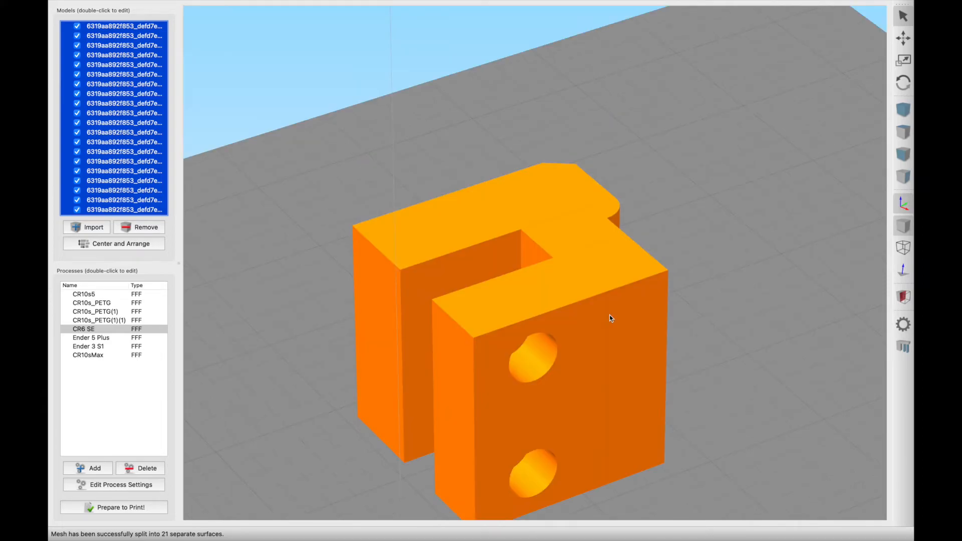
{"action": "left_click_drag", "start_coordinate": [610, 317], "coordinate": [627, 253]}
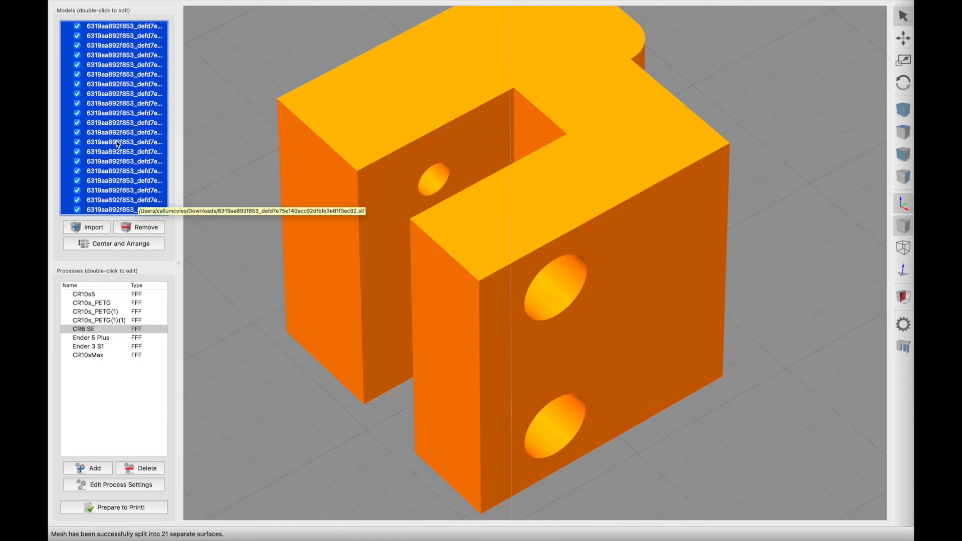
{"action": "left_click", "coordinate": [125, 6]}
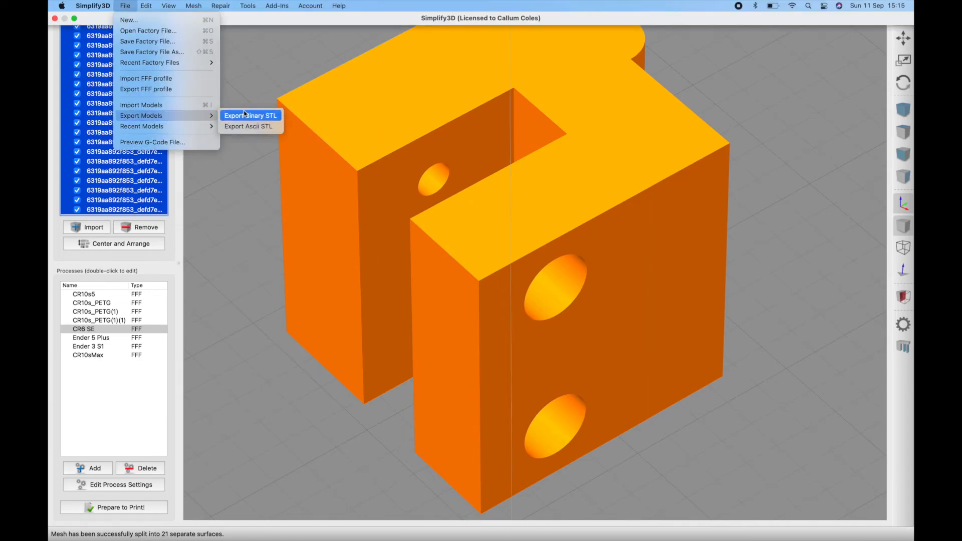
Export the separated surfaces as a binary STL named 'Fac...' (FaceCorrection).
{"action": "left_click", "coordinate": [250, 115]}
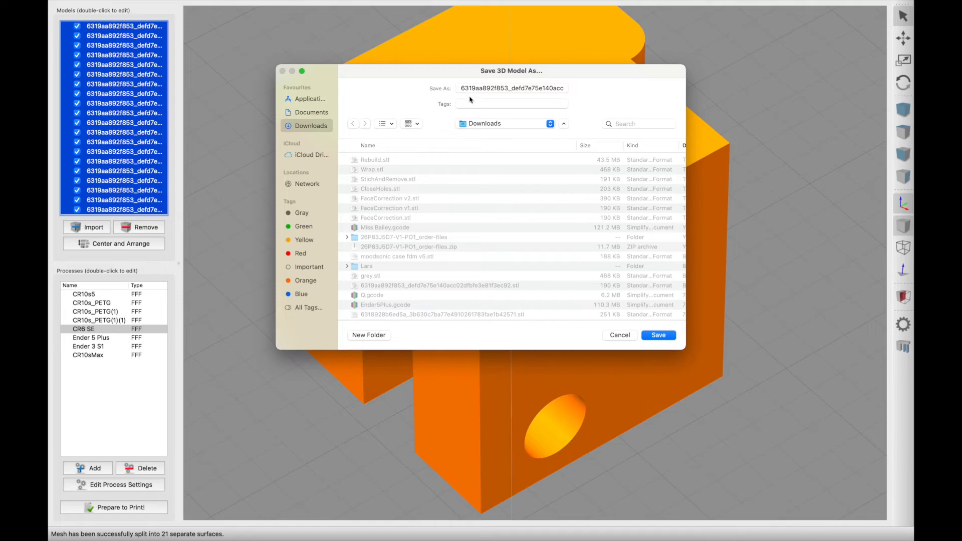
{"action": "type", "text": "Fac"}
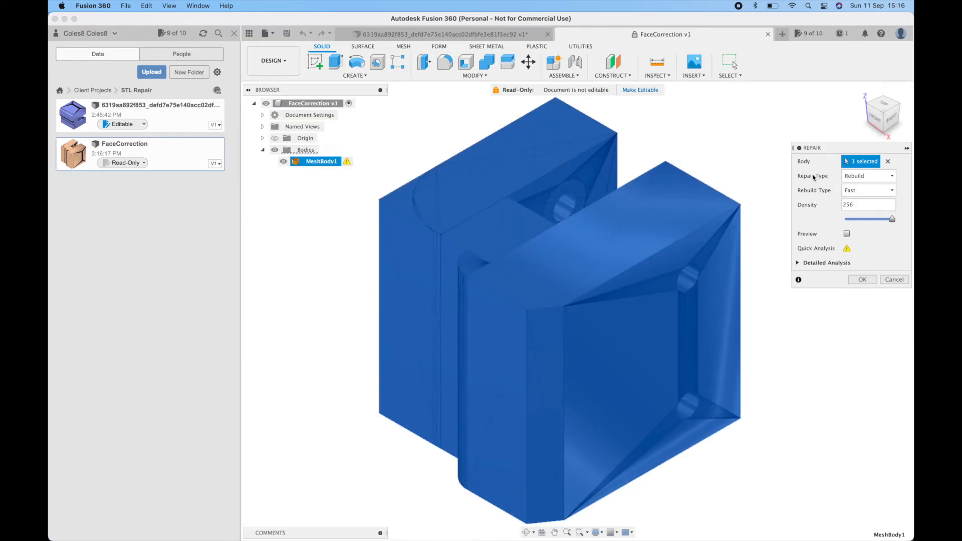
Repair the FaceCorrection body with the Wrap type and start Save As Mesh on MeshBody1.
{"action": "left_click", "coordinate": [868, 176]}
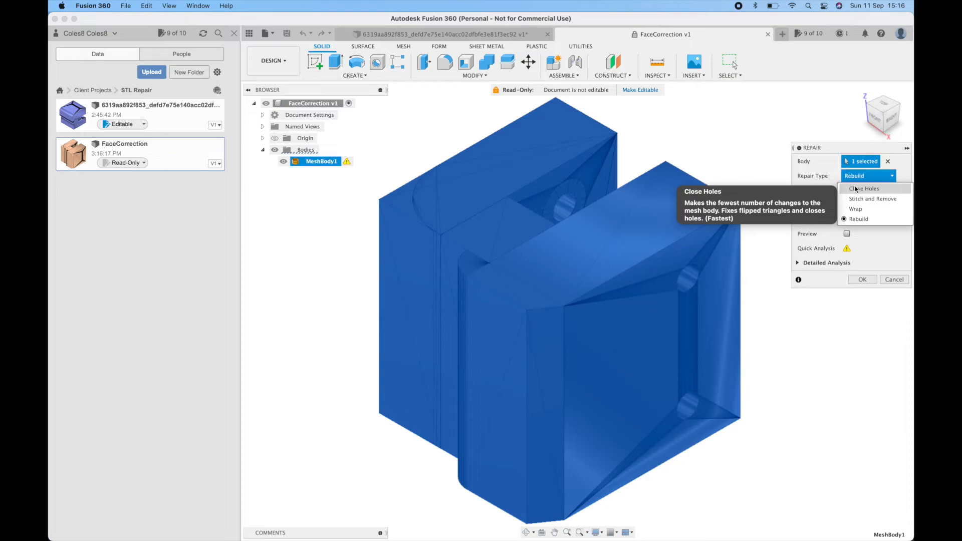
{"action": "mouse_move", "coordinate": [854, 208]}
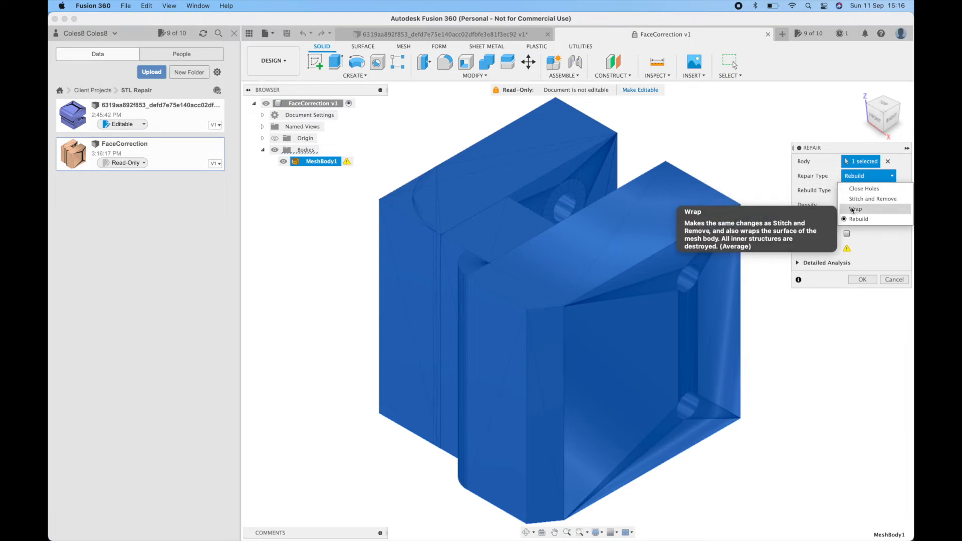
{"action": "left_click", "coordinate": [854, 208]}
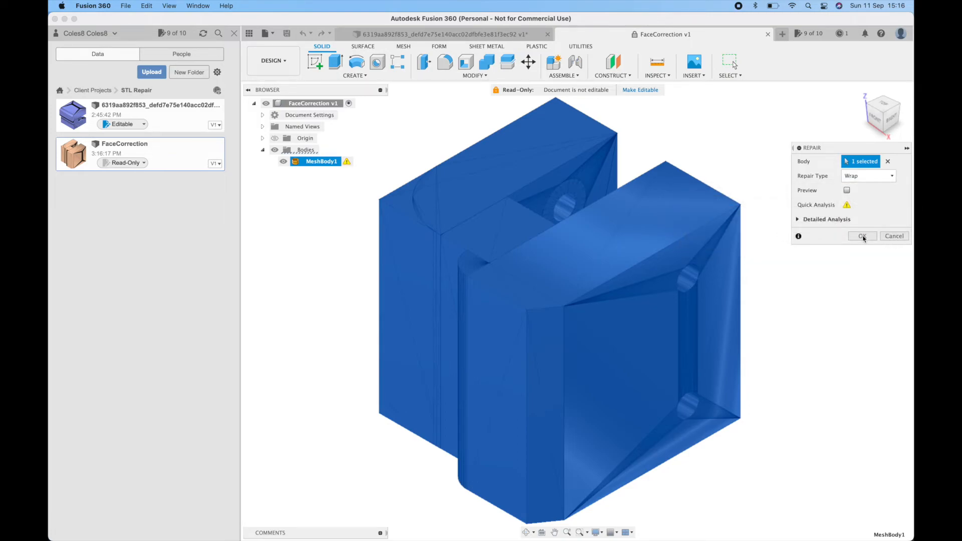
{"action": "left_click", "coordinate": [862, 236]}
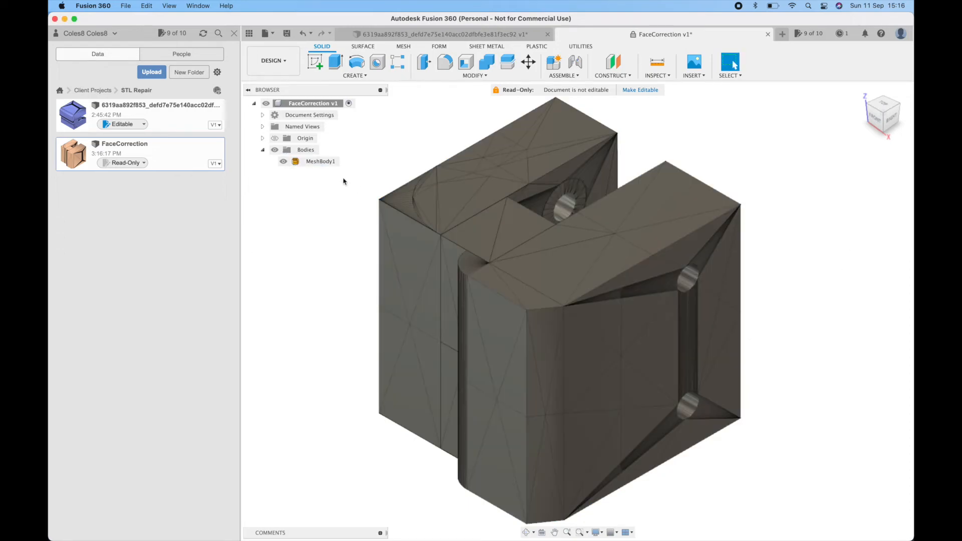
{"action": "right_click", "coordinate": [320, 161]}
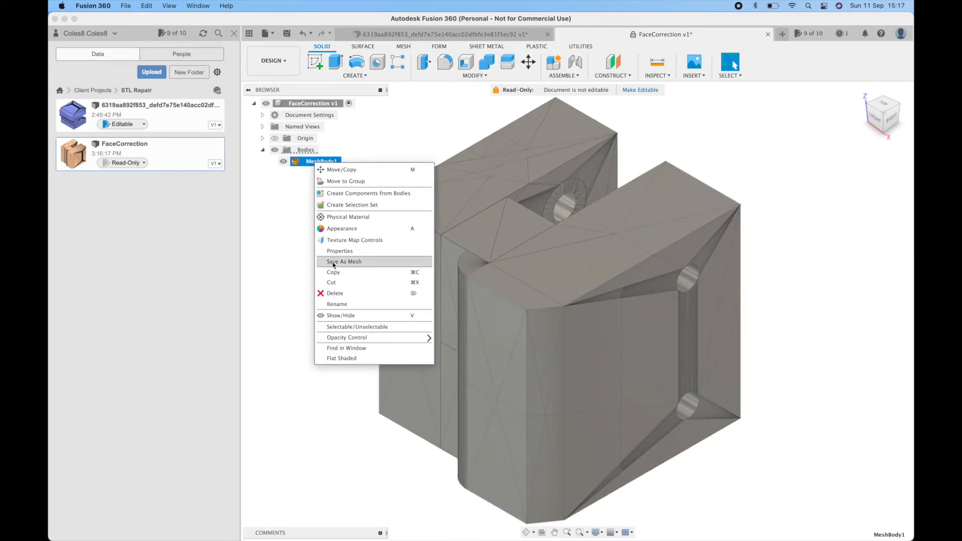
{"action": "left_click", "coordinate": [343, 262]}
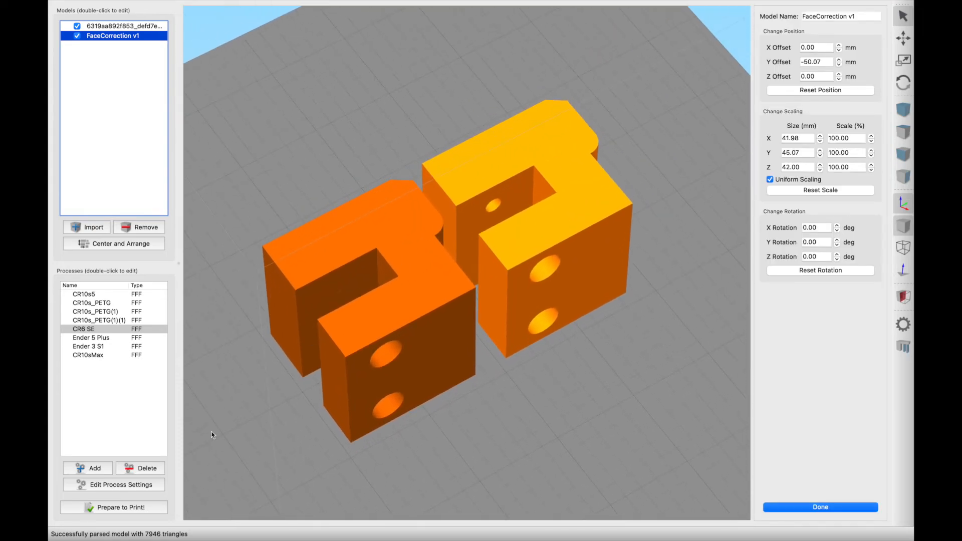
Slice the original with FaceCorrection v1, scrub through all print layers, then exit the preview.
{"action": "left_click", "coordinate": [820, 507]}
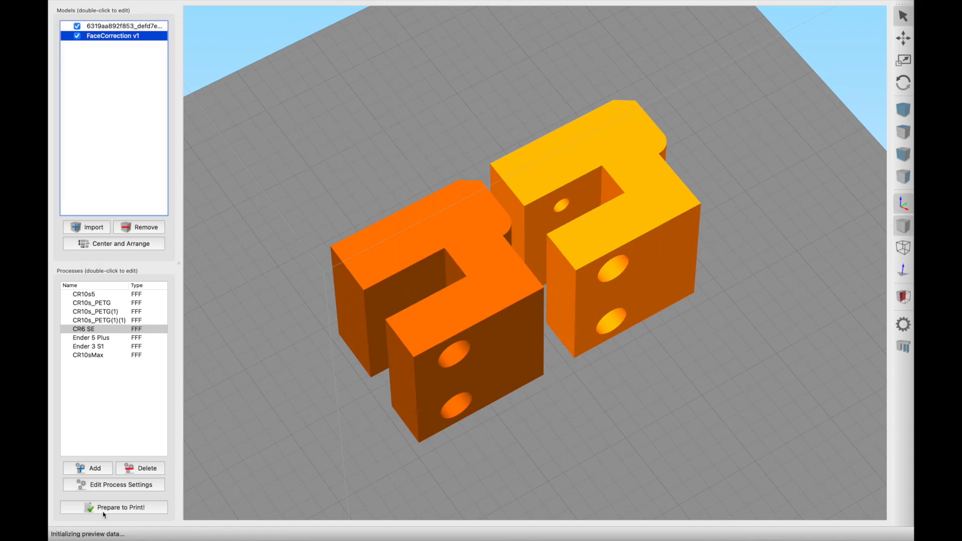
{"action": "left_click", "coordinate": [113, 507]}
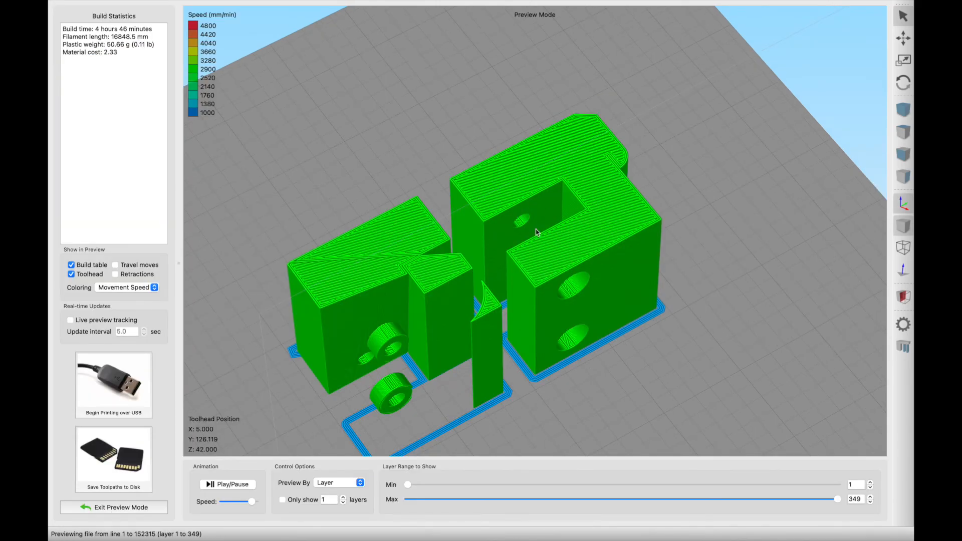
{"action": "left_click_drag", "start_coordinate": [837, 499], "coordinate": [509, 499]}
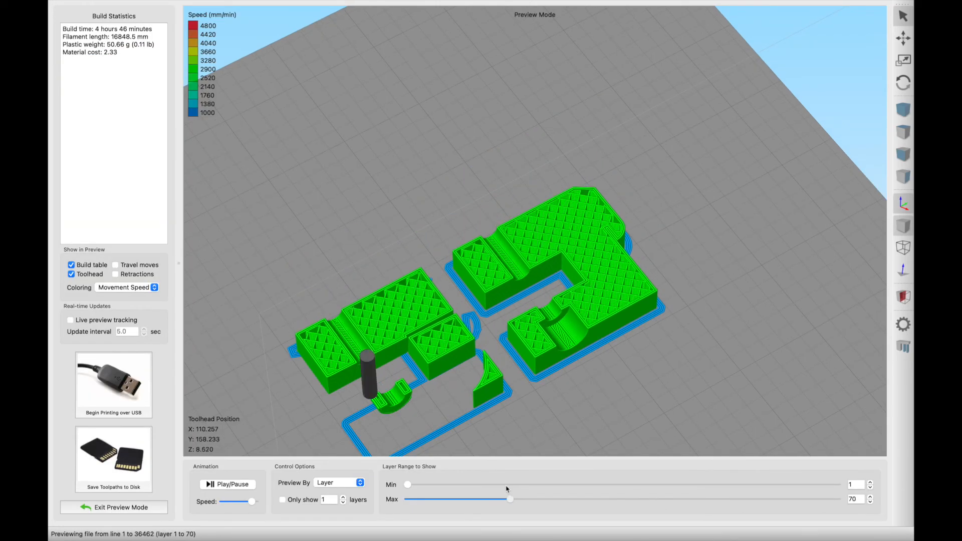
{"action": "left_click_drag", "start_coordinate": [509, 499], "coordinate": [780, 498]}
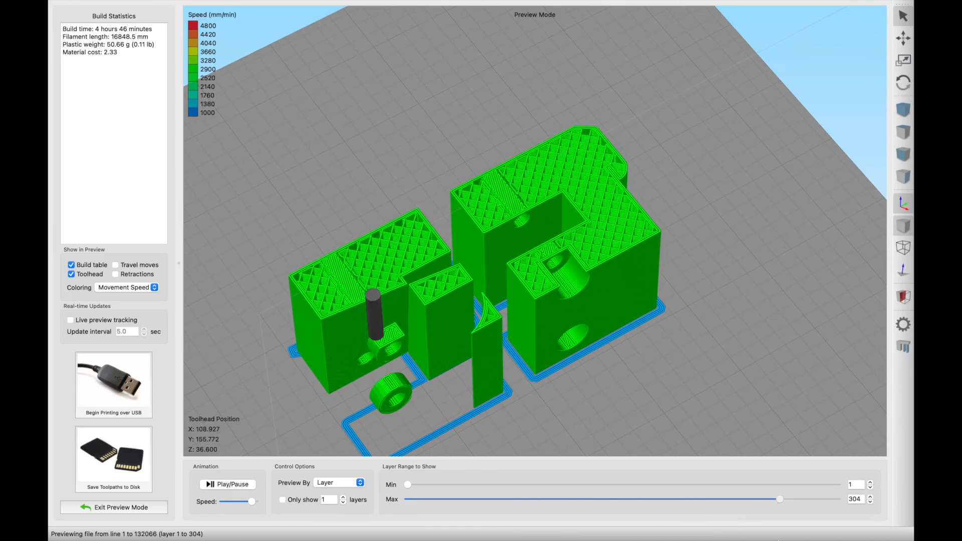
{"action": "left_click_drag", "start_coordinate": [780, 499], "coordinate": [837, 499]}
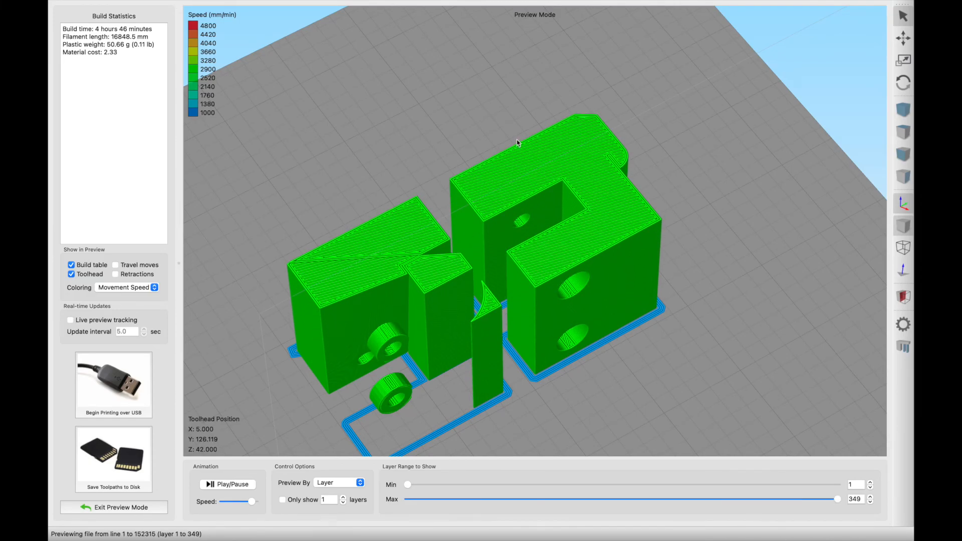
{"action": "left_click", "coordinate": [113, 507]}
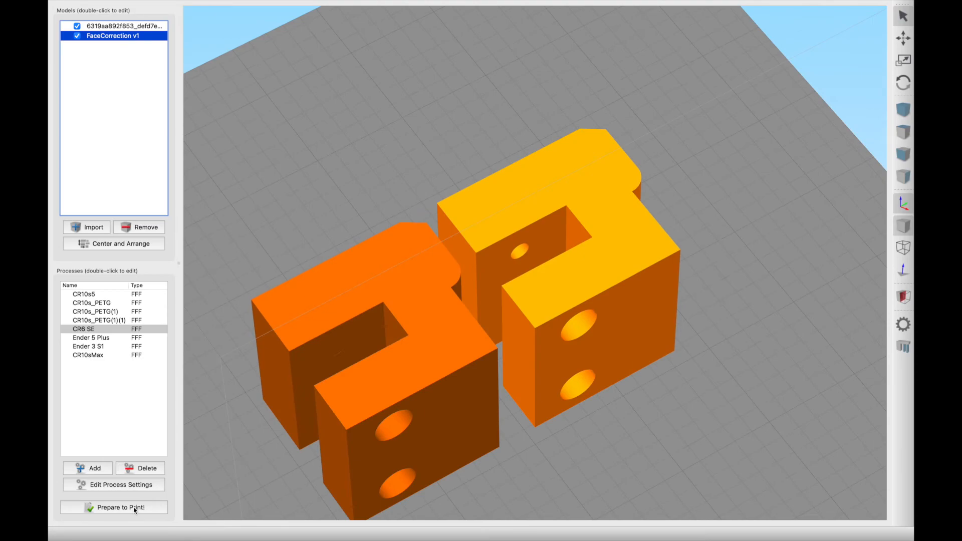